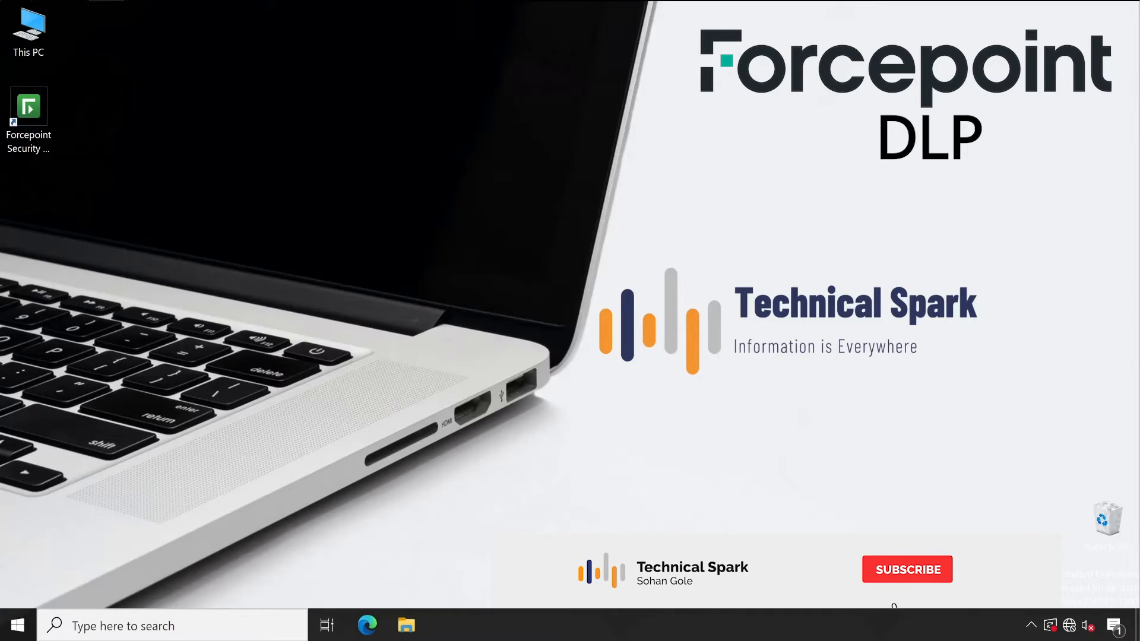
- Launch the Forcepoint Security Manager portal from the desktop shortcut into the browser
click(906, 569)
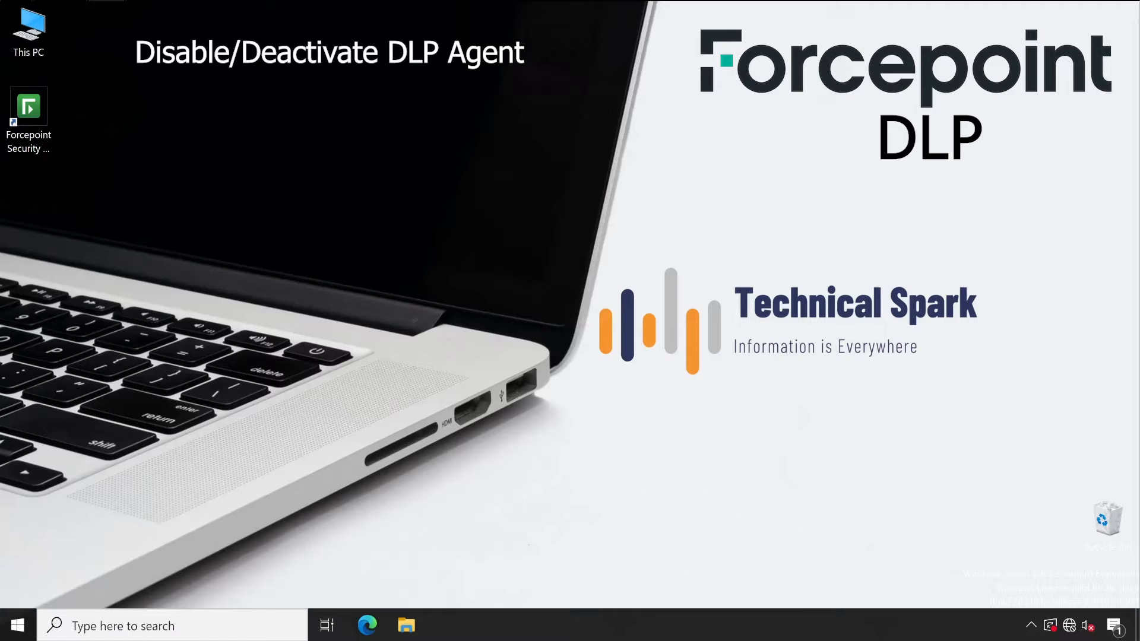
click(29, 108)
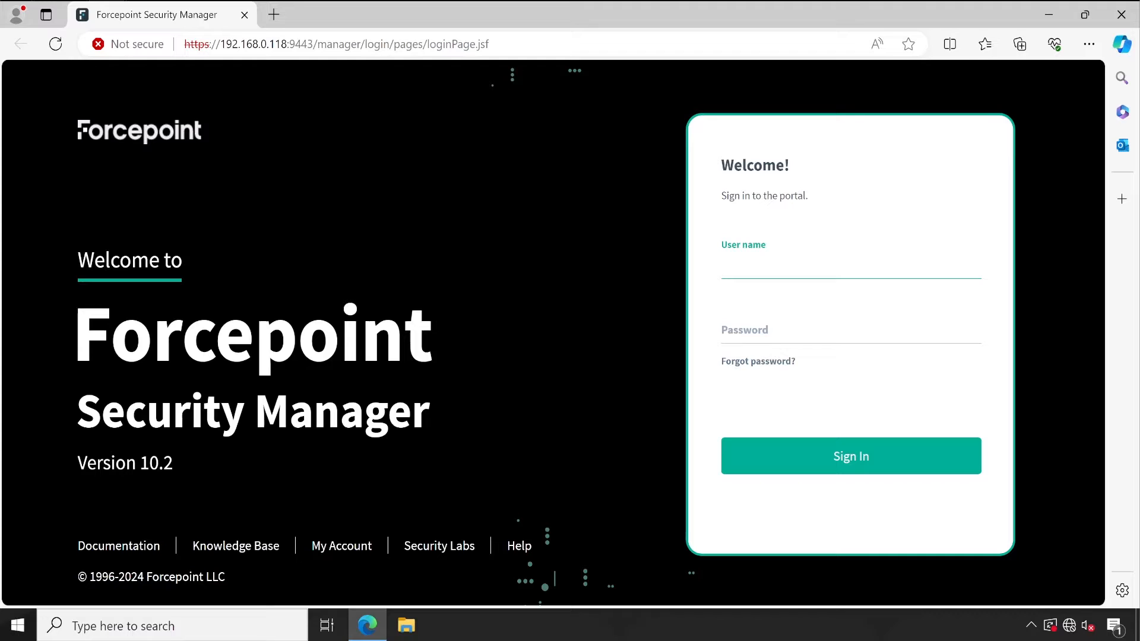
- Sign in to Forcepoint Security Manager as 'admin' to reach the Data dashboard
click(850, 266)
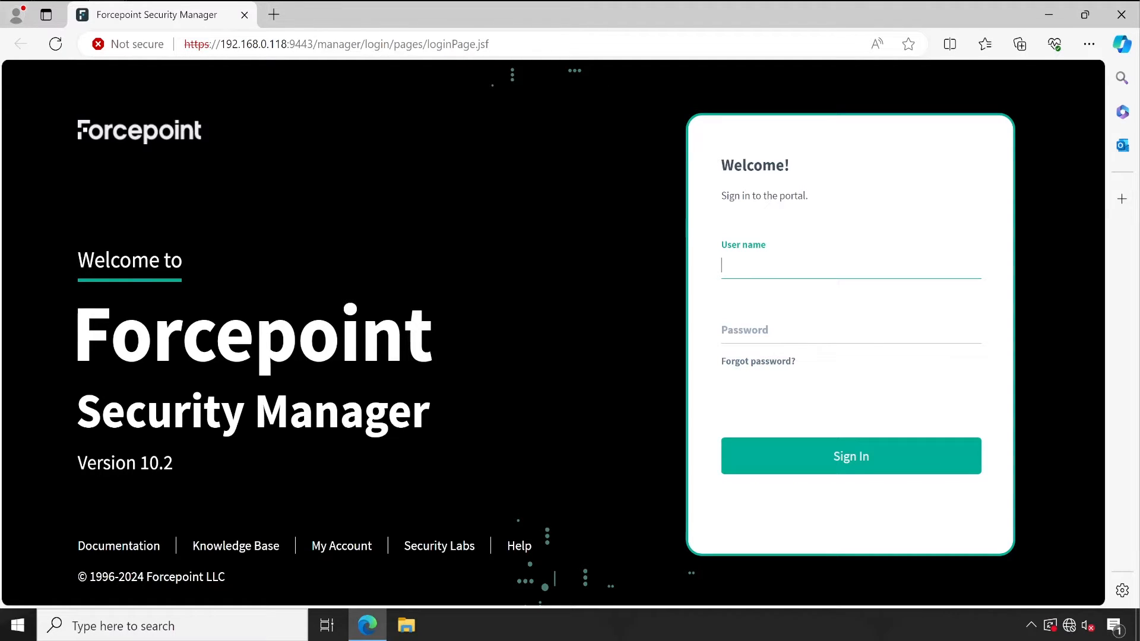
text(admin)
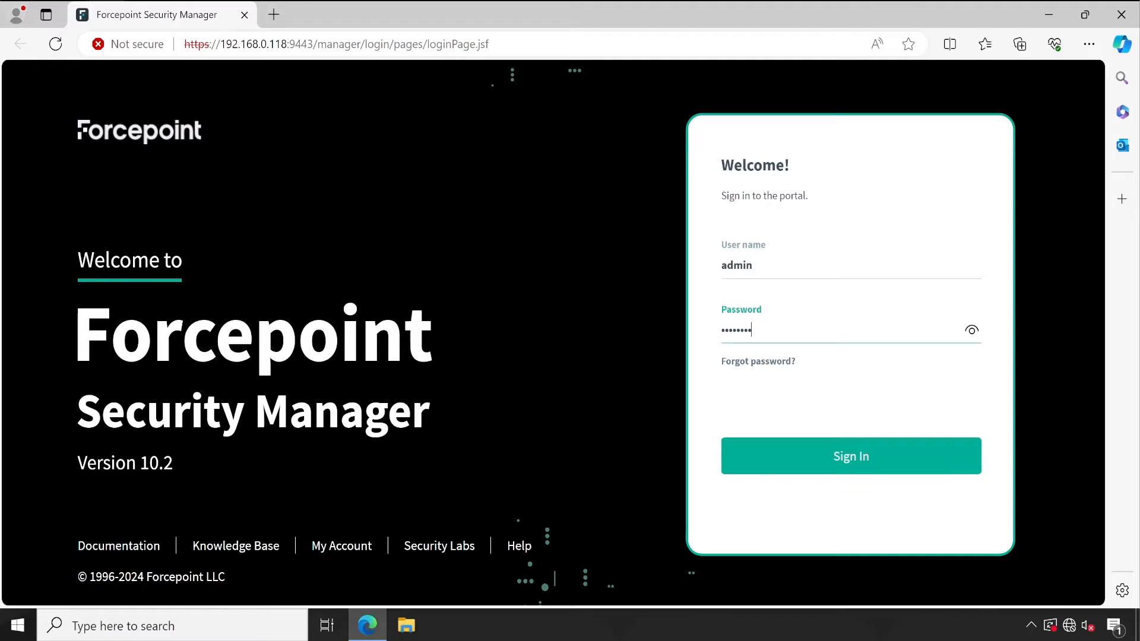
click(849, 456)
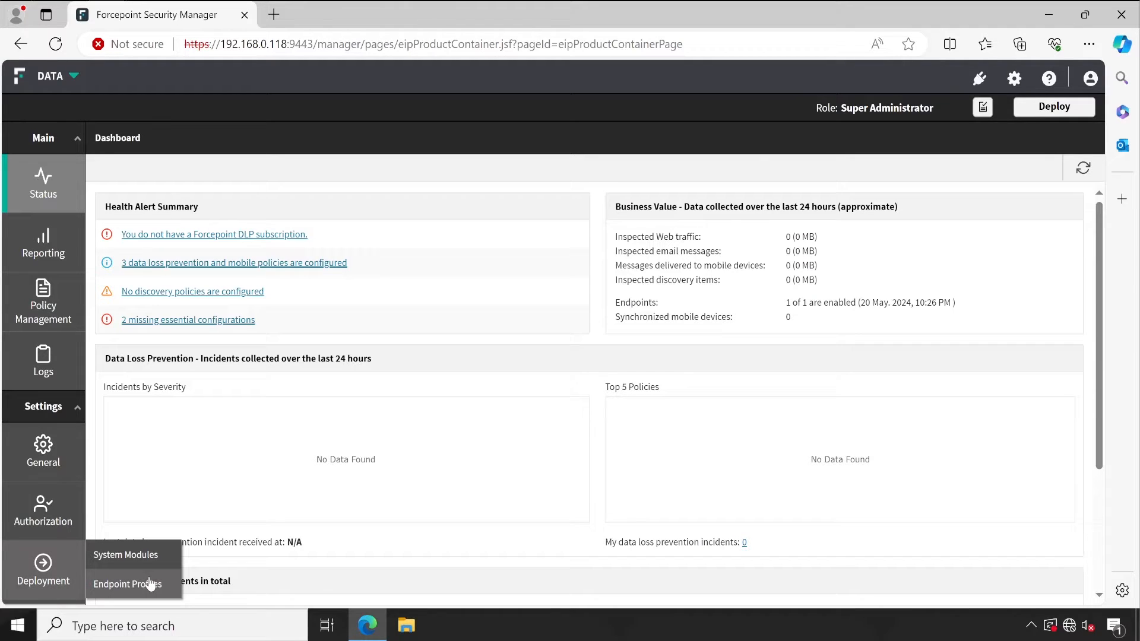
- Show the Default endpoint profile's Properties with its interactive mode and Remote bypass options
click(127, 584)
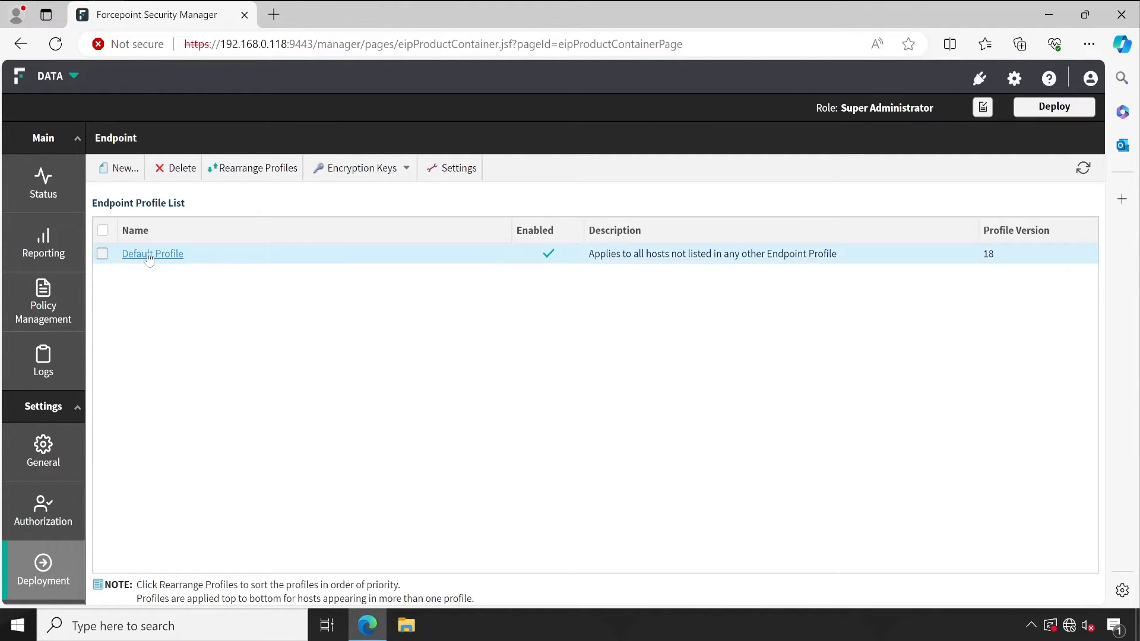
mouse_move(152, 253)
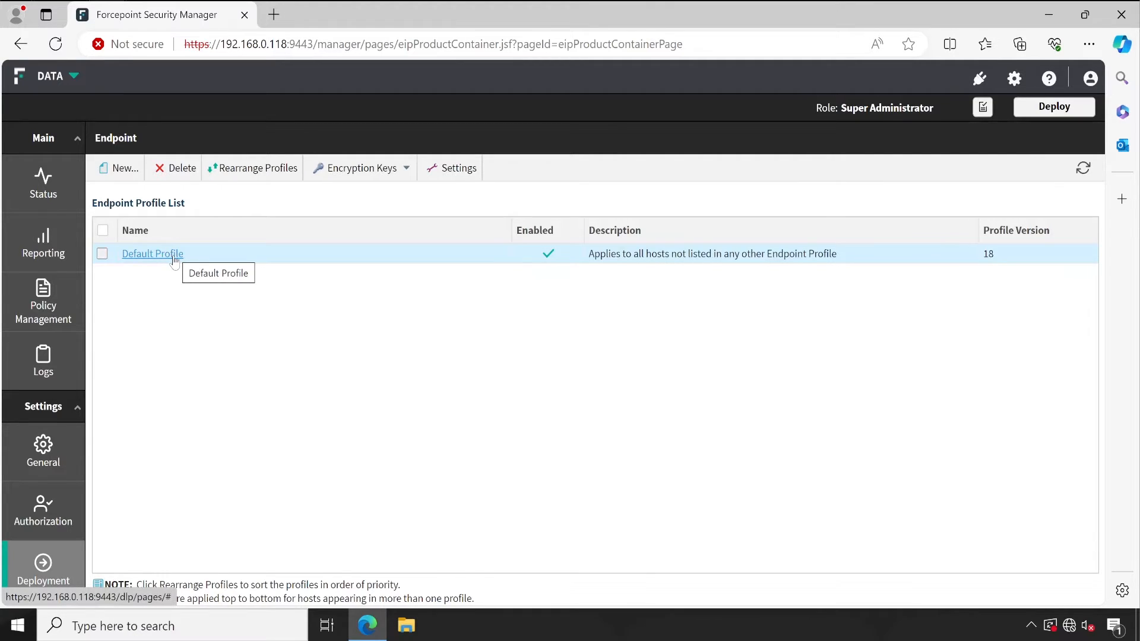
click(152, 253)
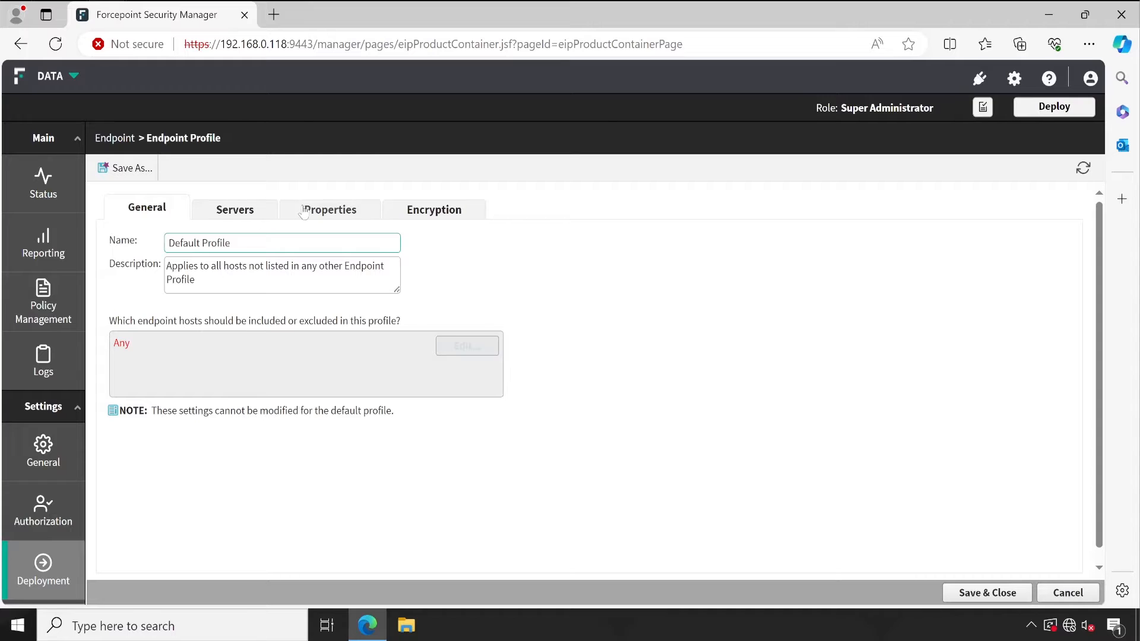
click(330, 209)
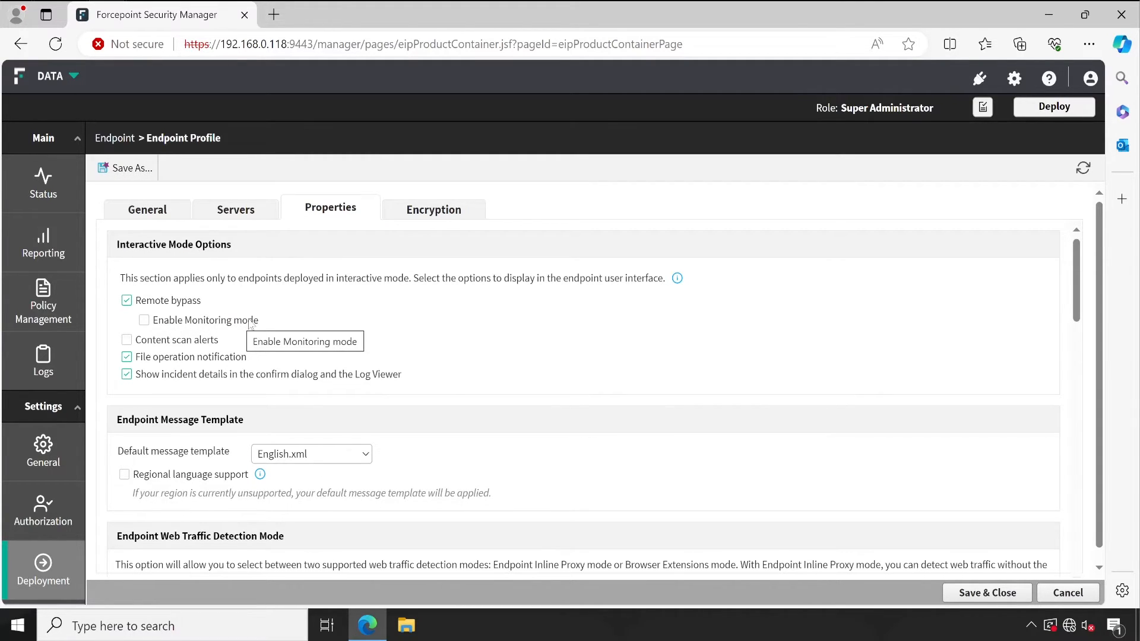
mouse_move(232, 299)
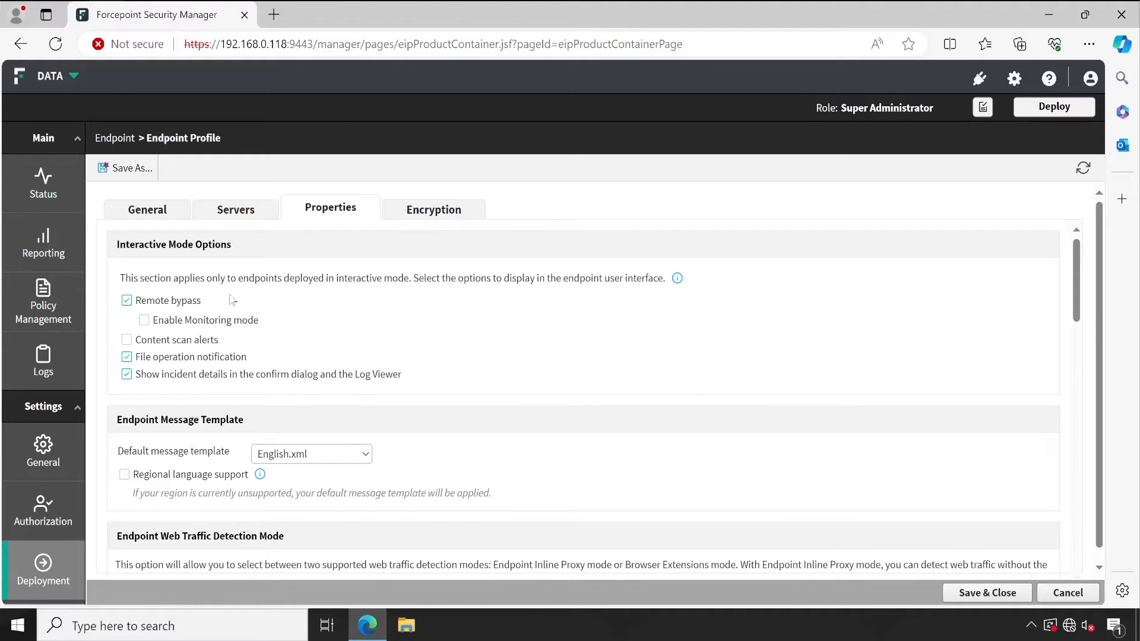
mouse_move(440, 321)
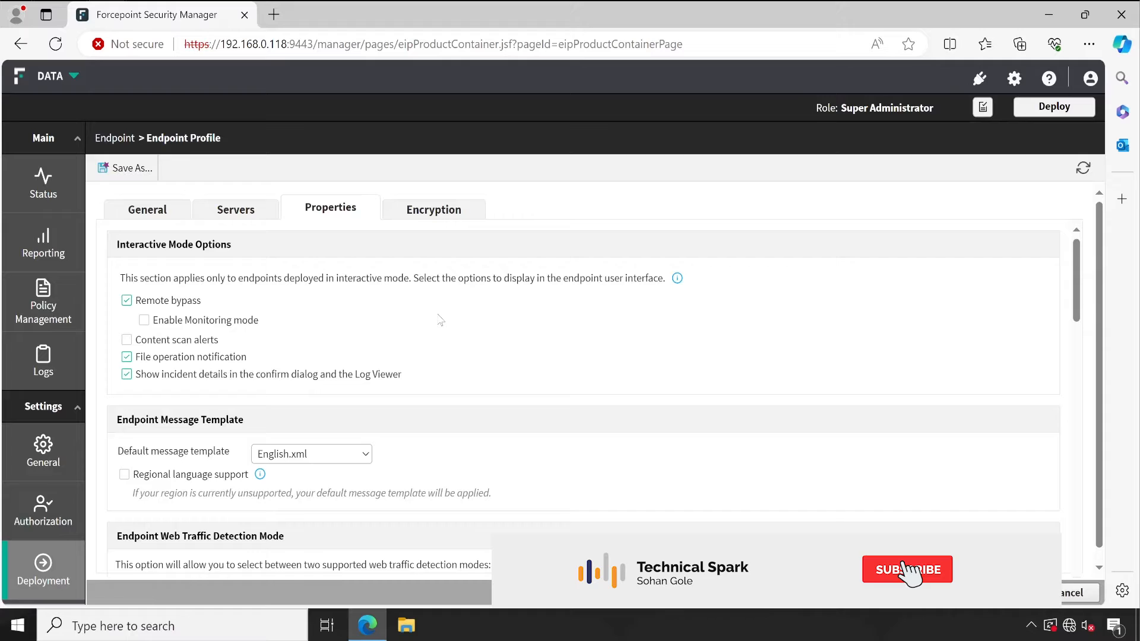
click(906, 568)
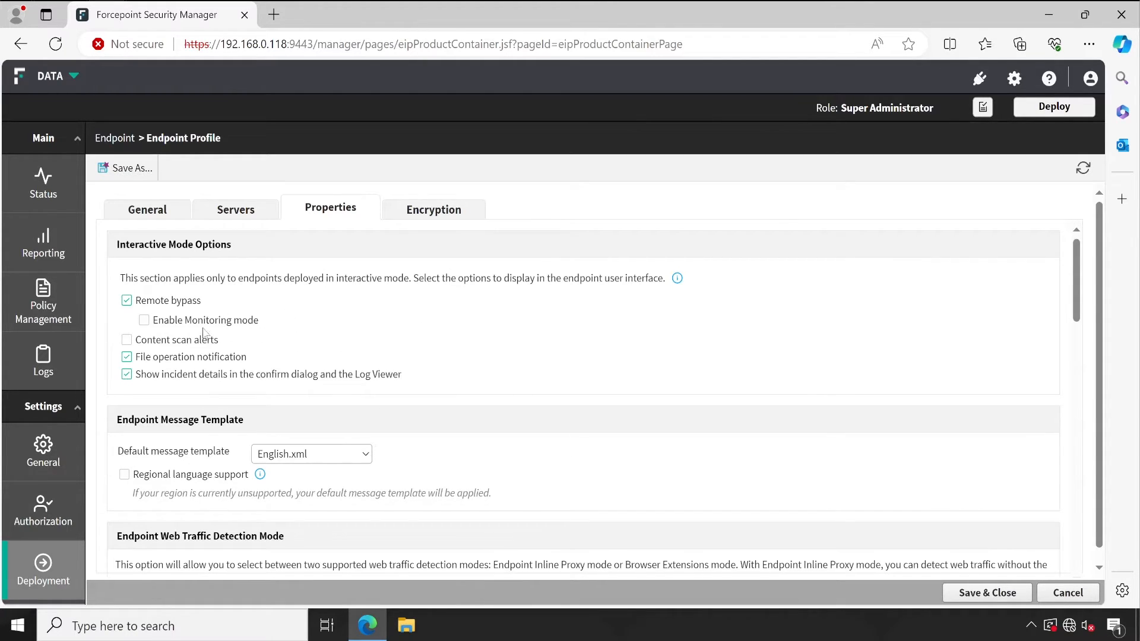
mouse_move(321, 319)
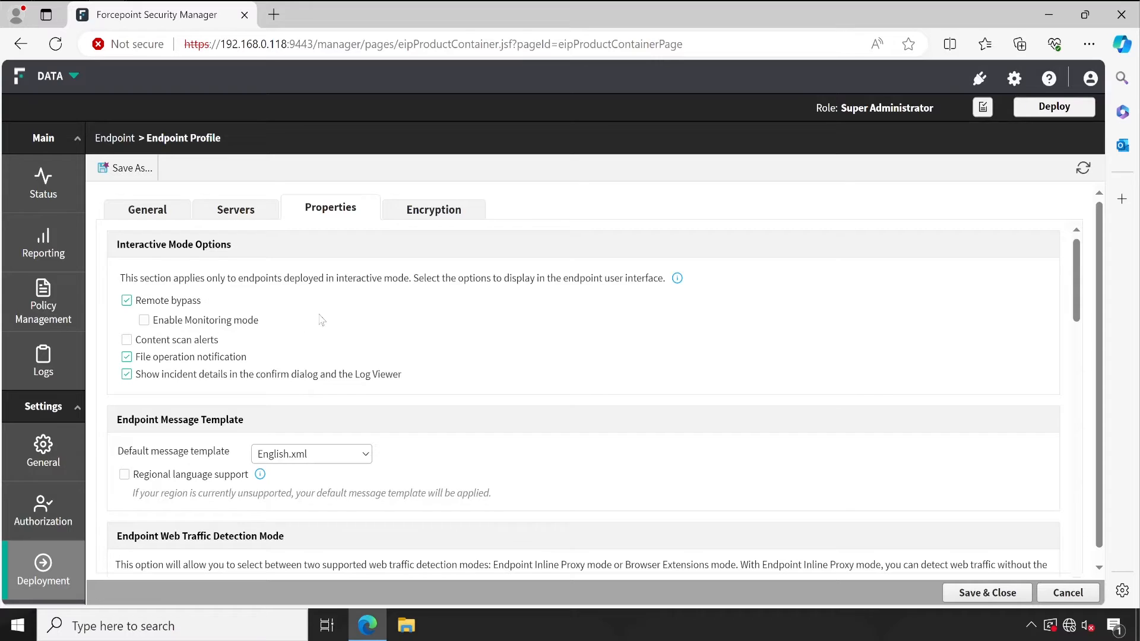
mouse_move(144, 331)
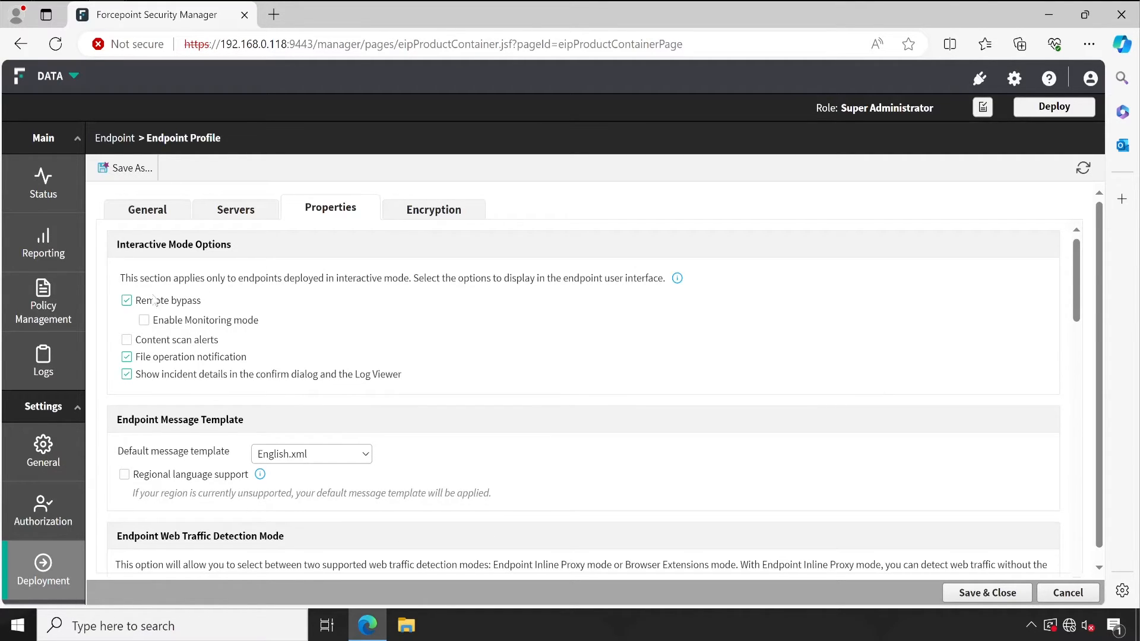
mouse_move(308, 329)
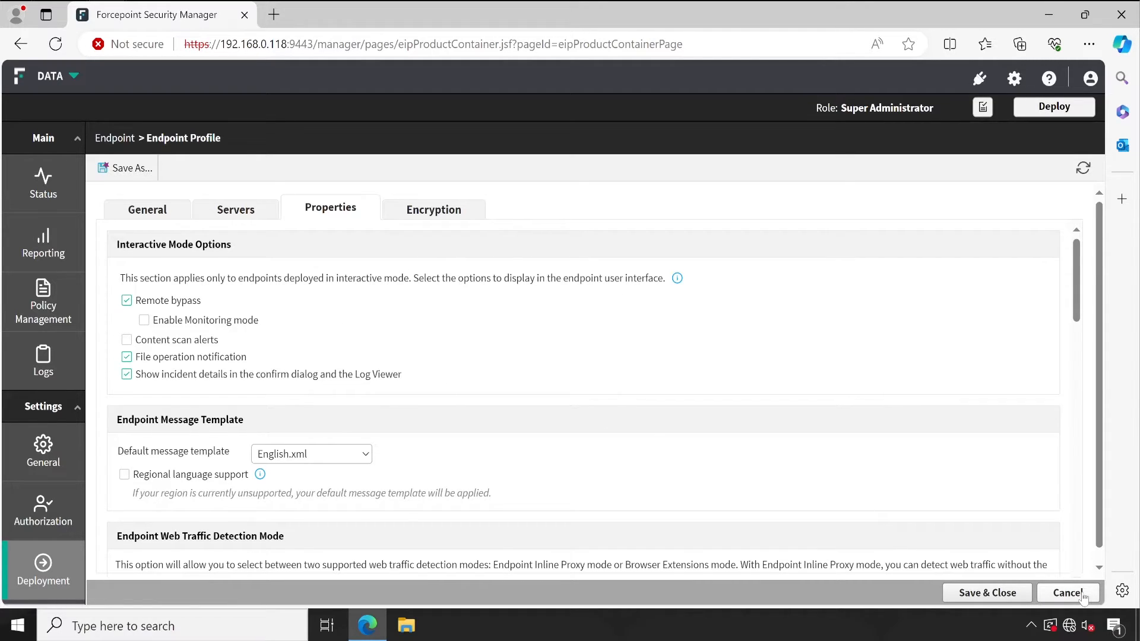
- Cancel out of the Default Profile without saving any changes
click(1067, 593)
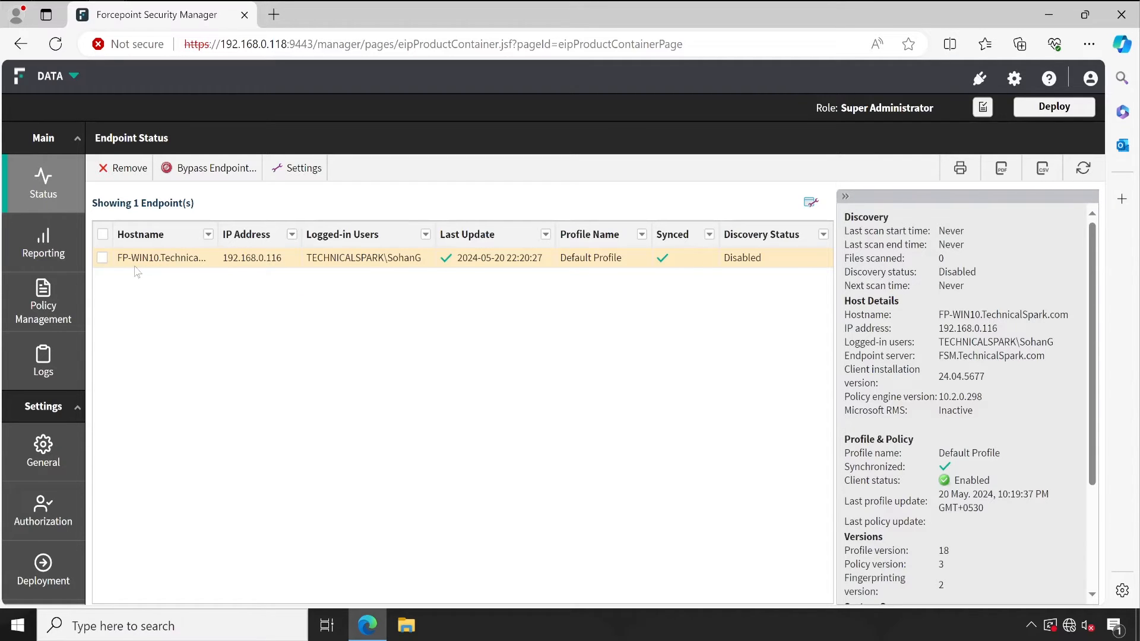
mouse_move(162, 275)
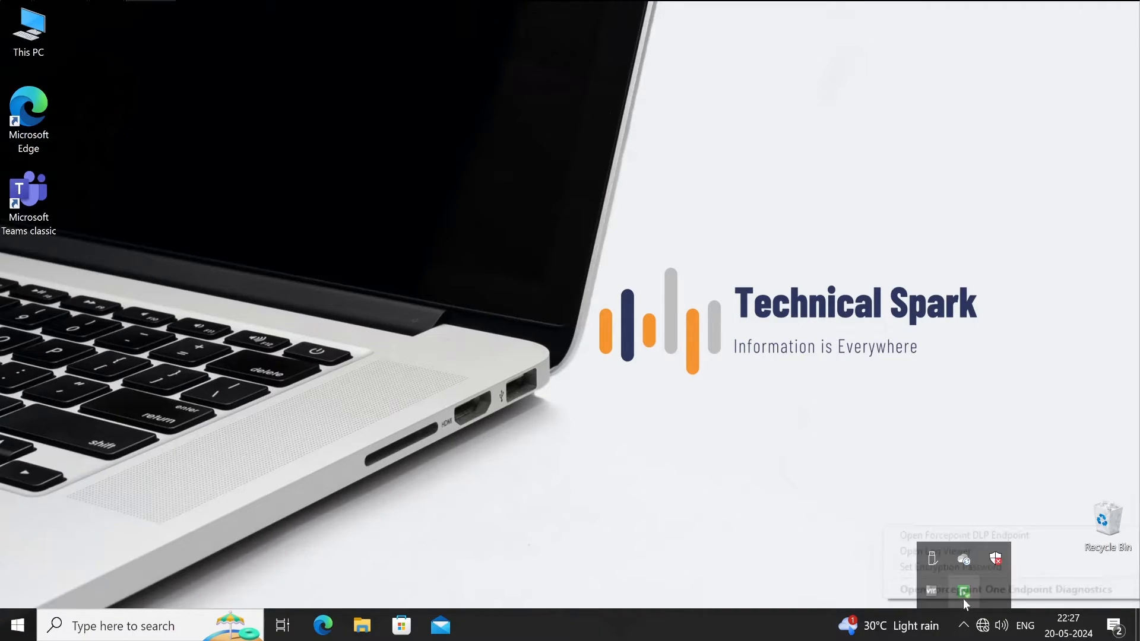
- Bring up the DLP Endpoint agent, start disabling protection and cancel the bypass code prompt
click(963, 536)
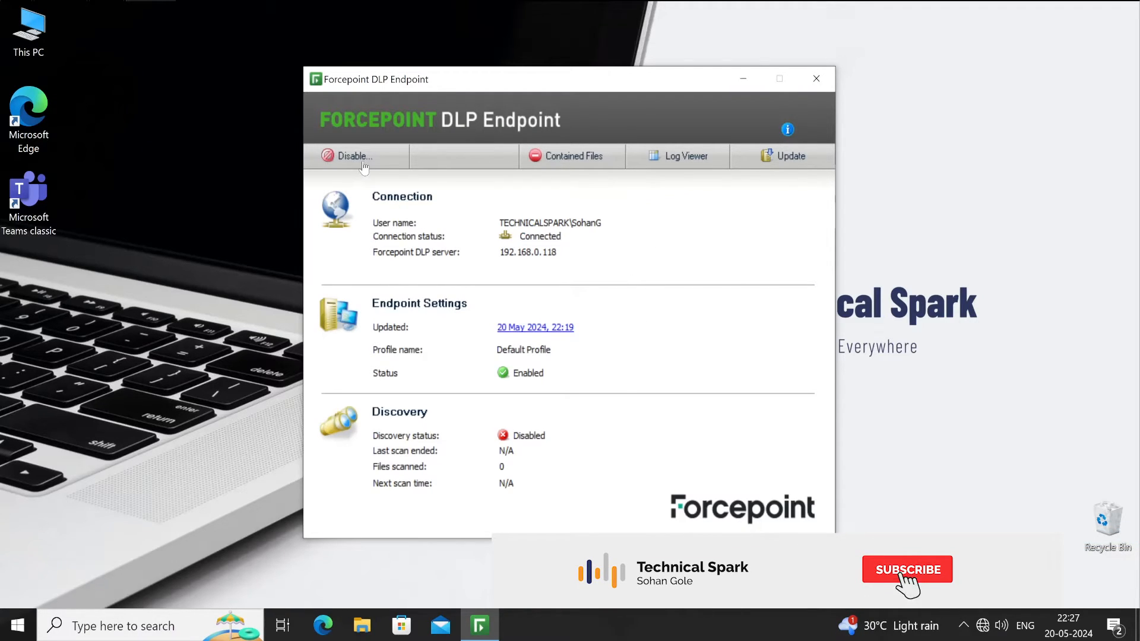
click(906, 569)
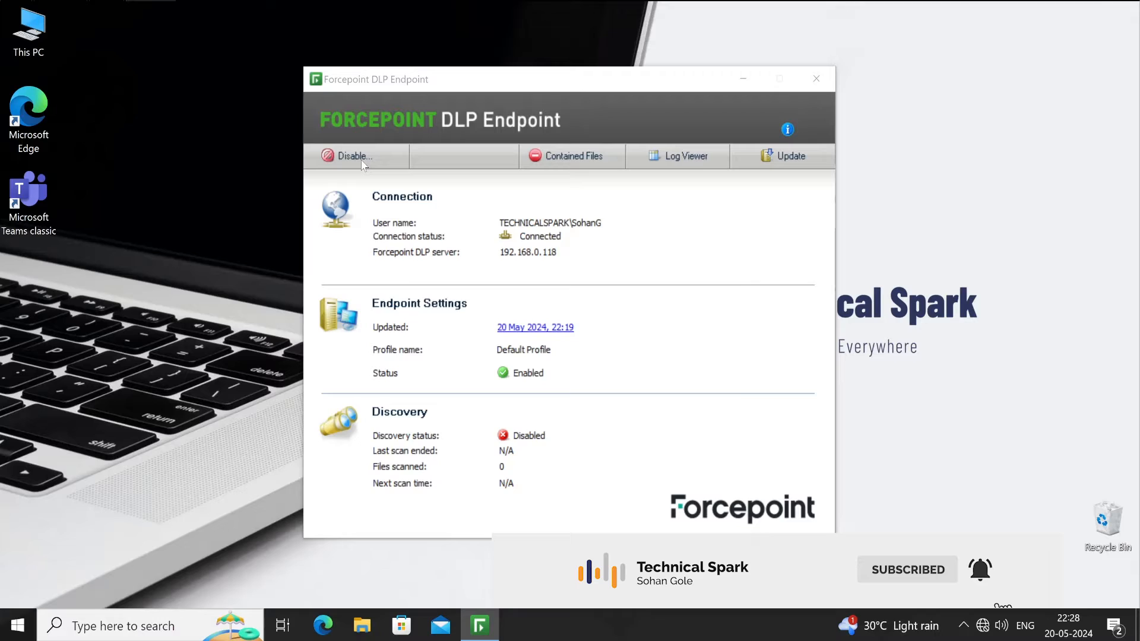
click(353, 156)
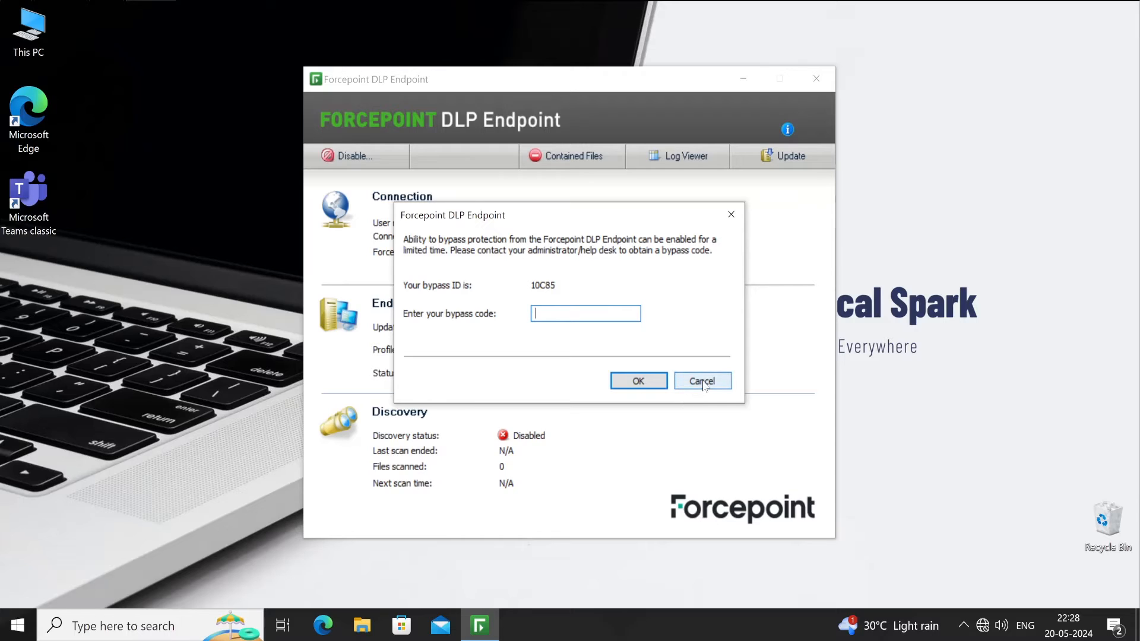
click(701, 380)
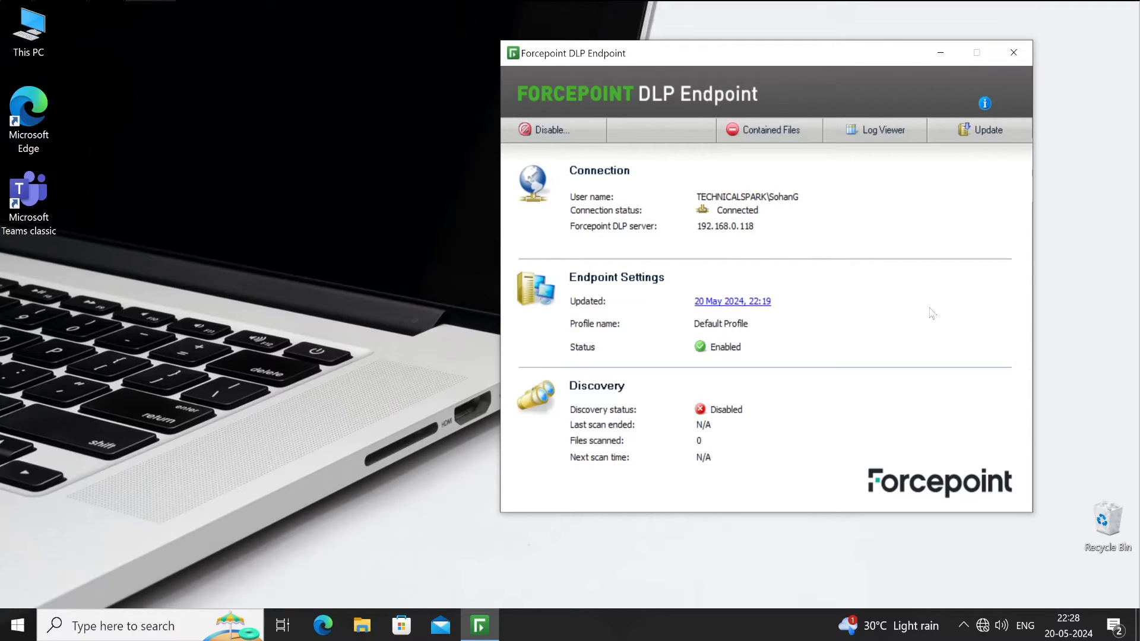
mouse_move(510, 247)
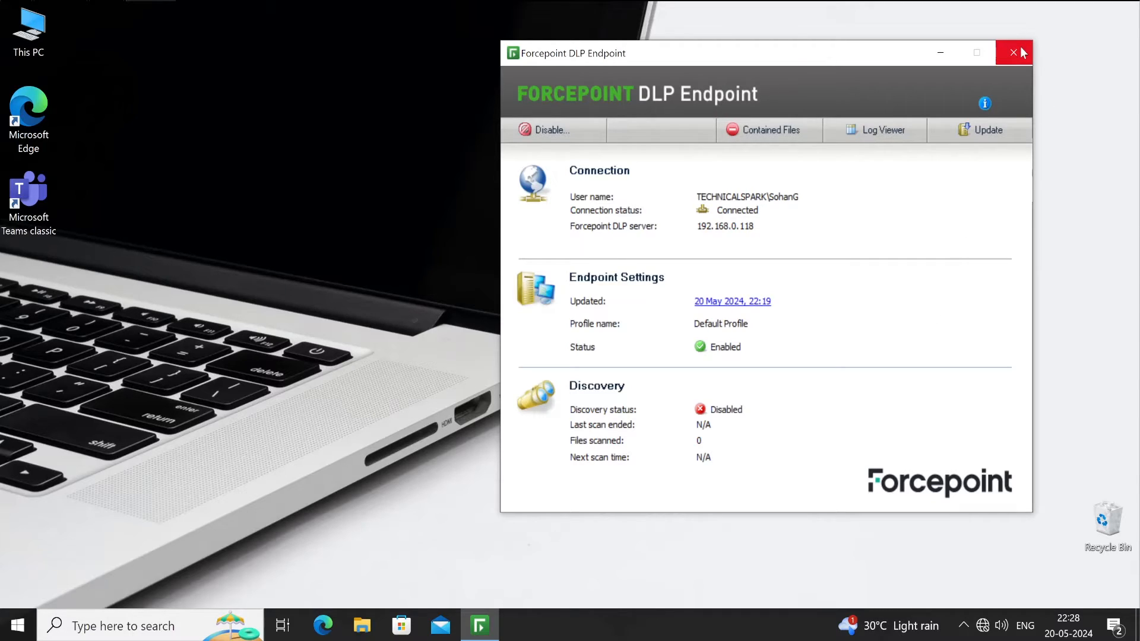
- Close the DLP Endpoint agent window and reveal the hidden tray icons
click(1011, 53)
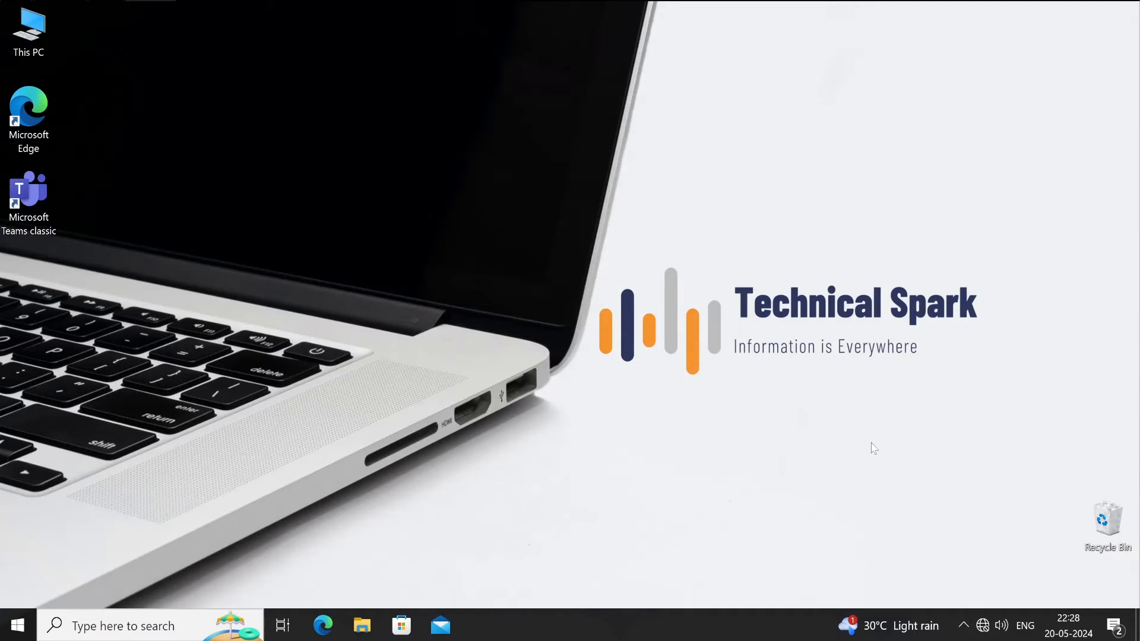
click(963, 625)
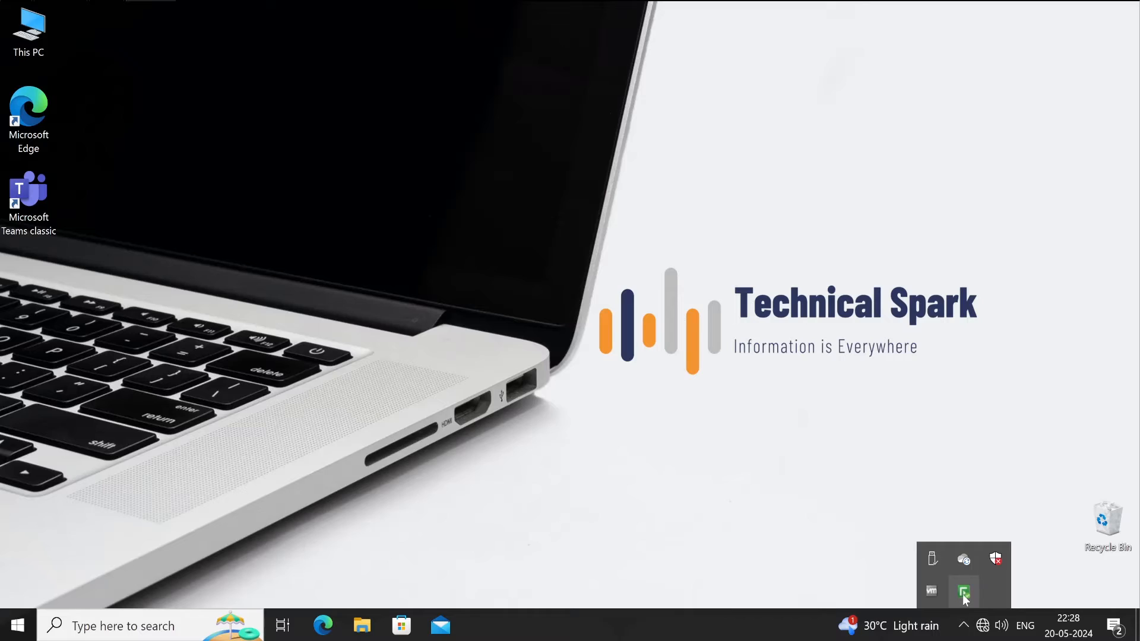
mouse_move(963, 590)
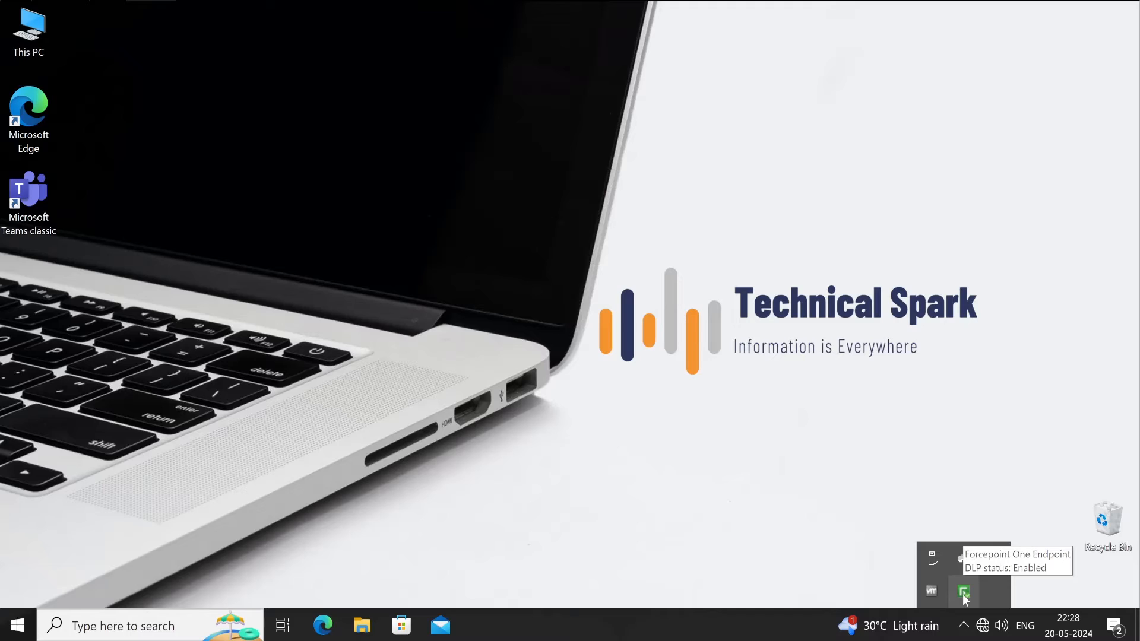
mouse_move(175, 535)
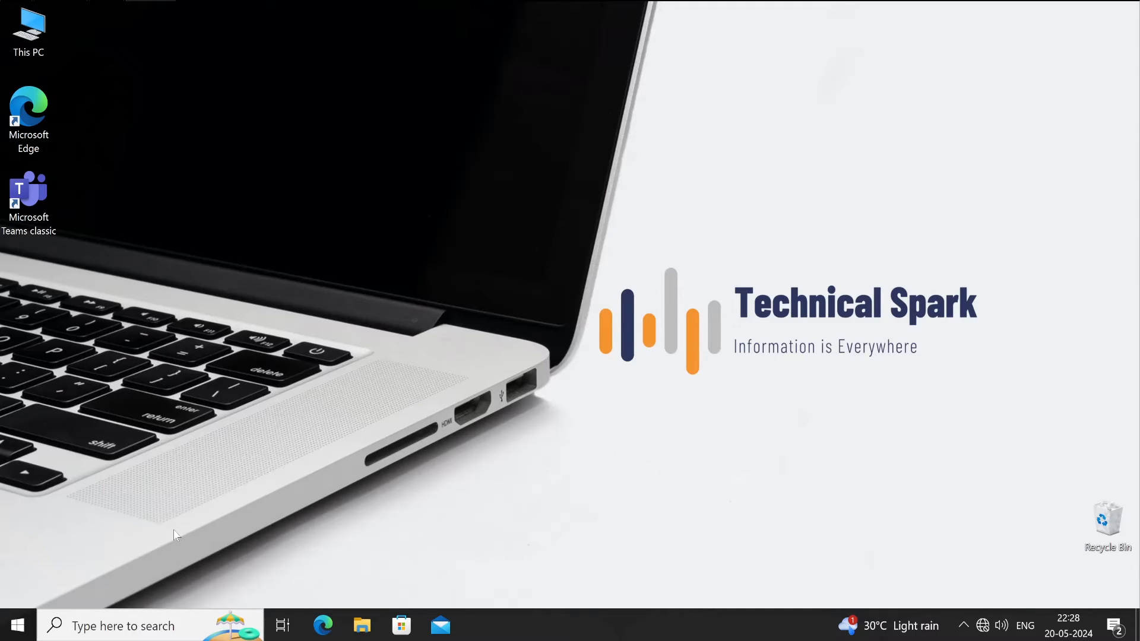
mouse_move(16, 625)
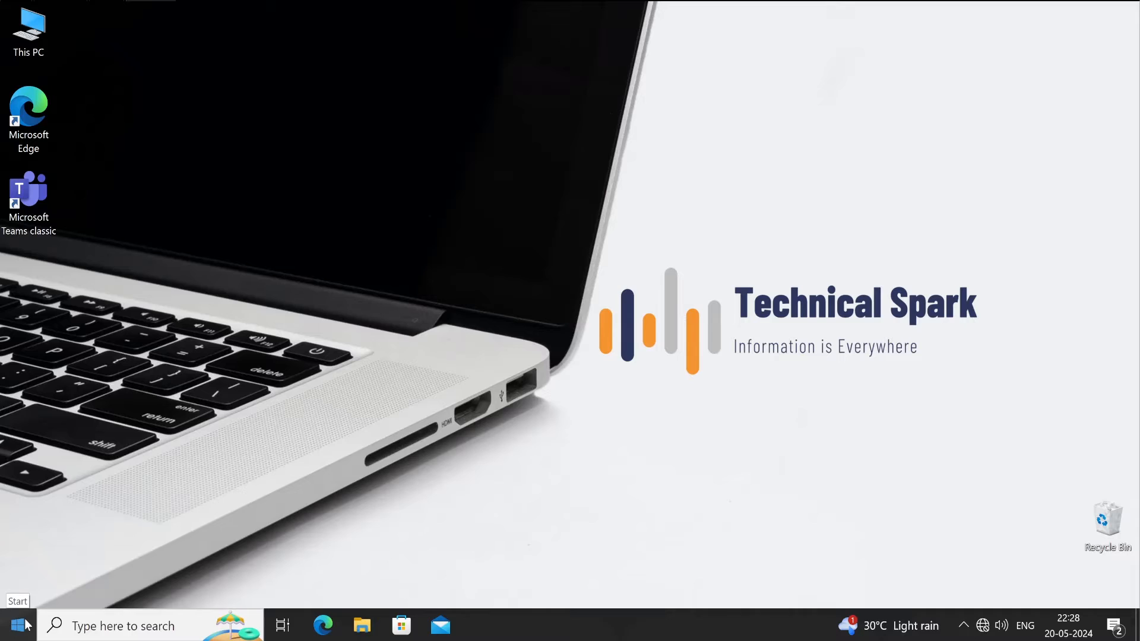
- Browse to C:\Program Files\Websense\Websense Endpoint in File Explorer
click(362, 626)
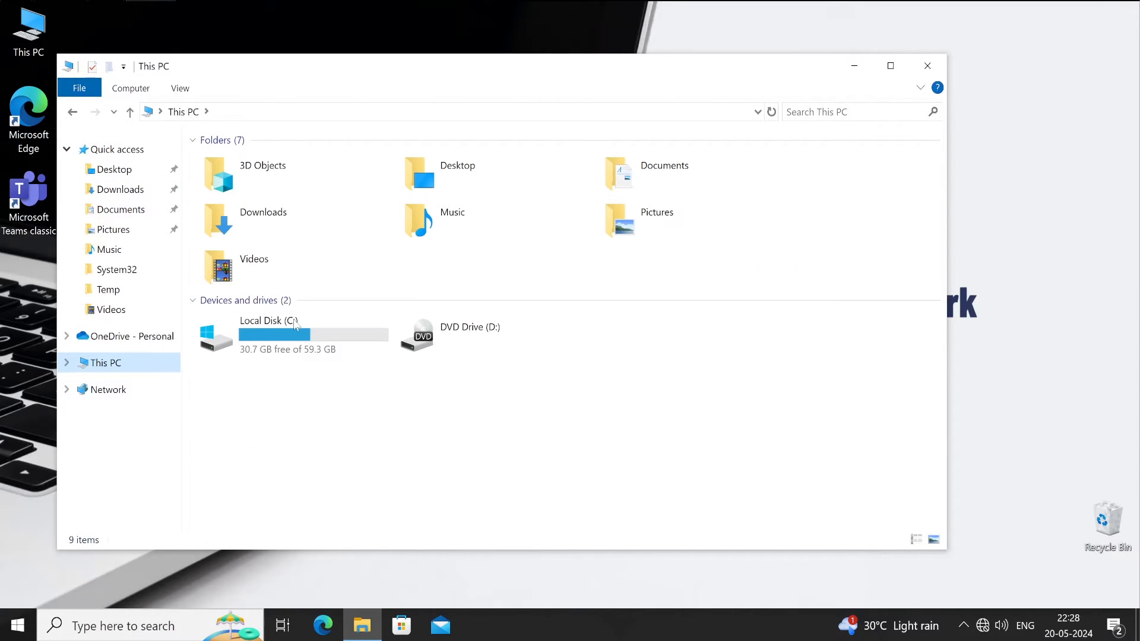
click(291, 335)
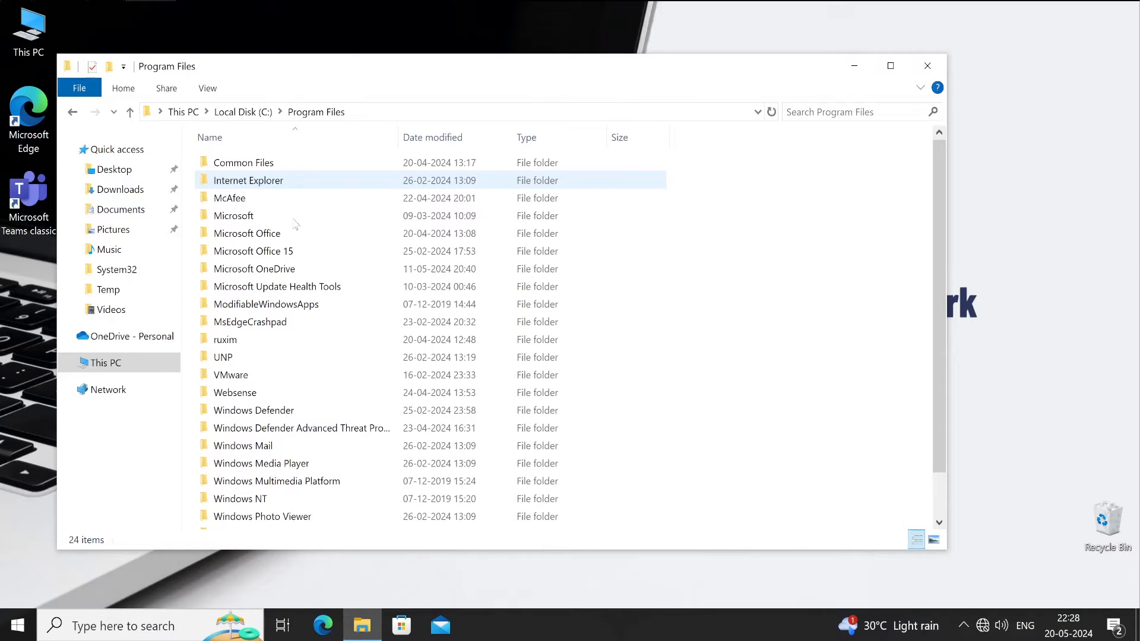
double_click(234, 393)
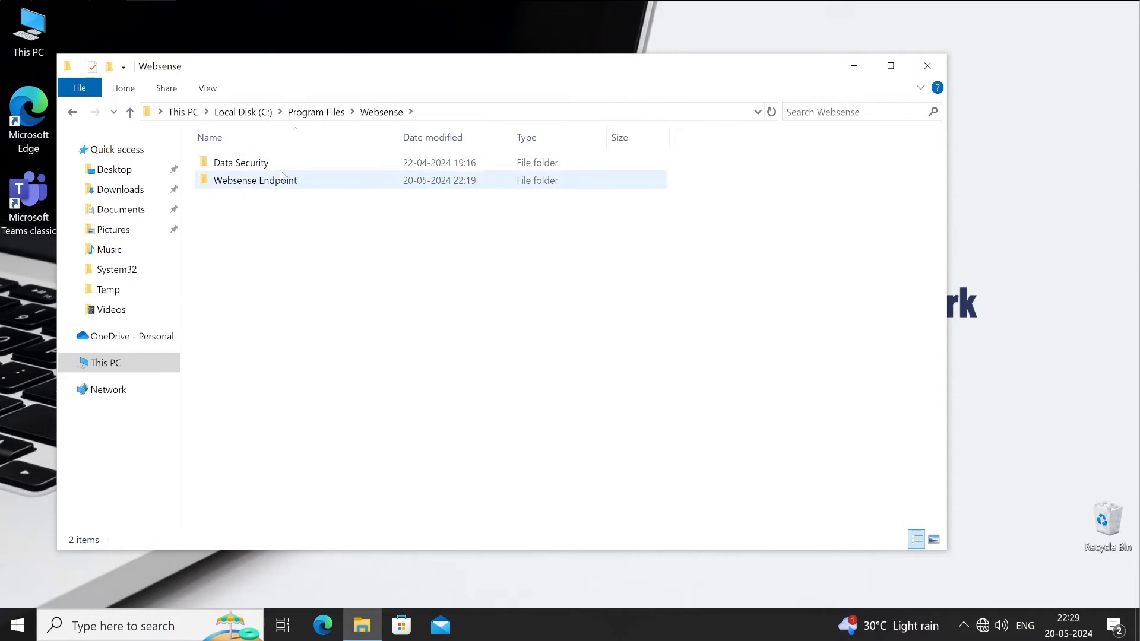
double_click(255, 181)
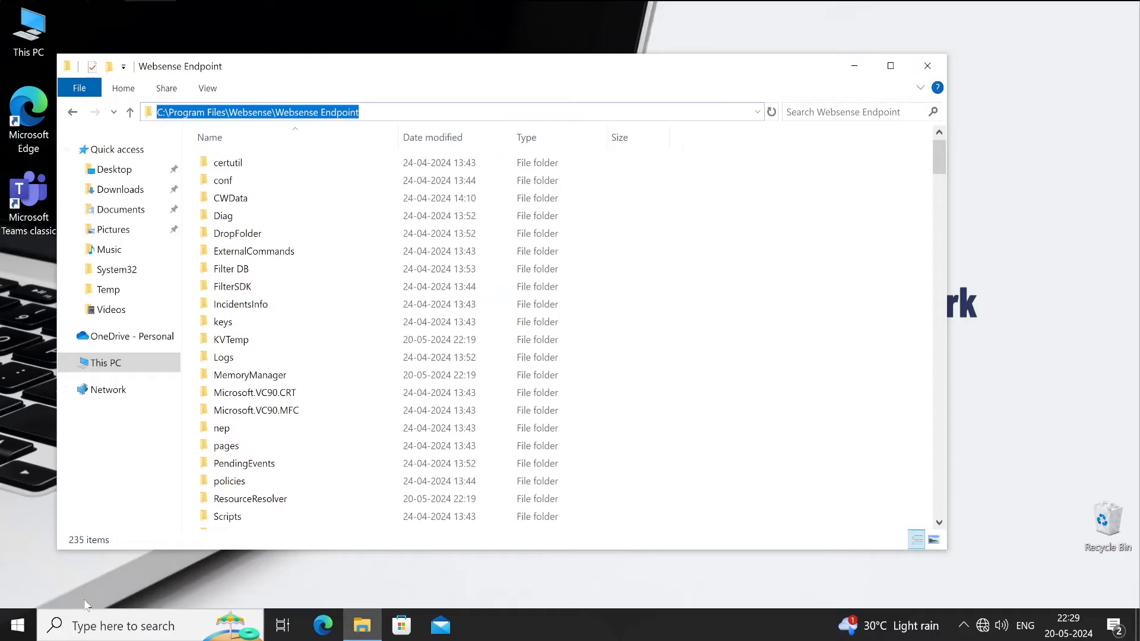
- Start an administrator Command Prompt and cd to C:\Program Files\Websense\Websense Endpoint
click(16, 625)
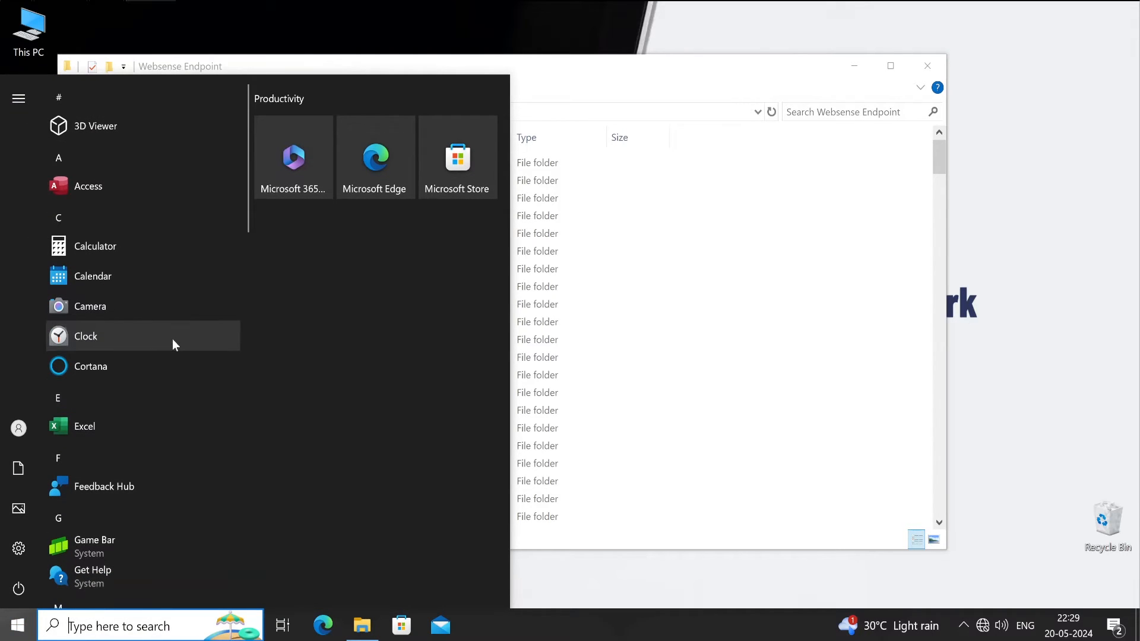
text(cmd)
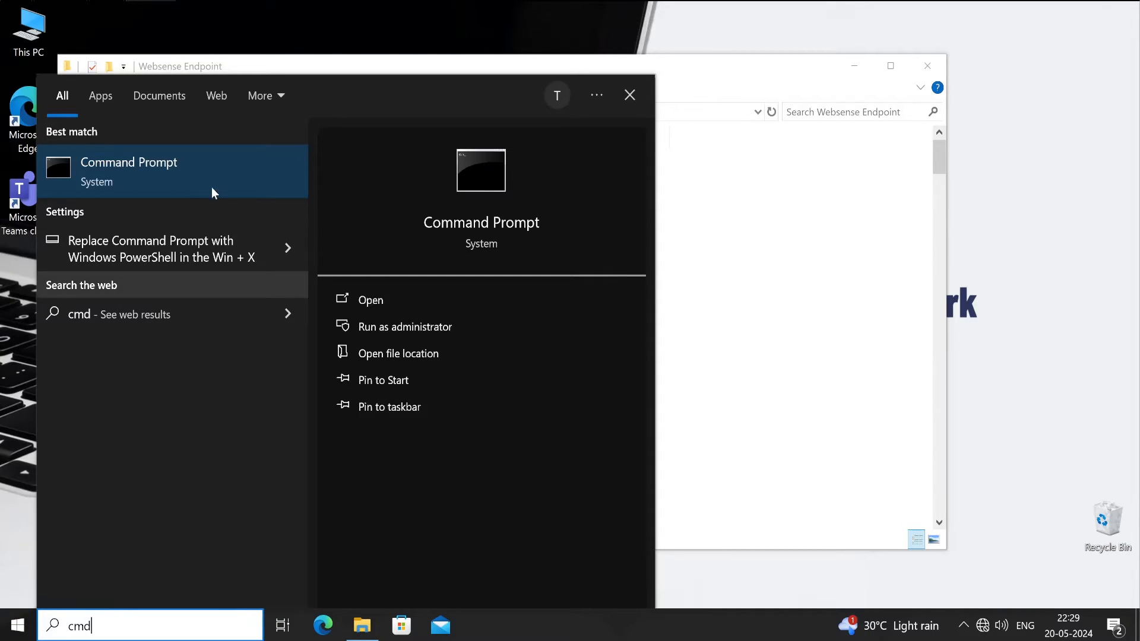
right_click(128, 171)
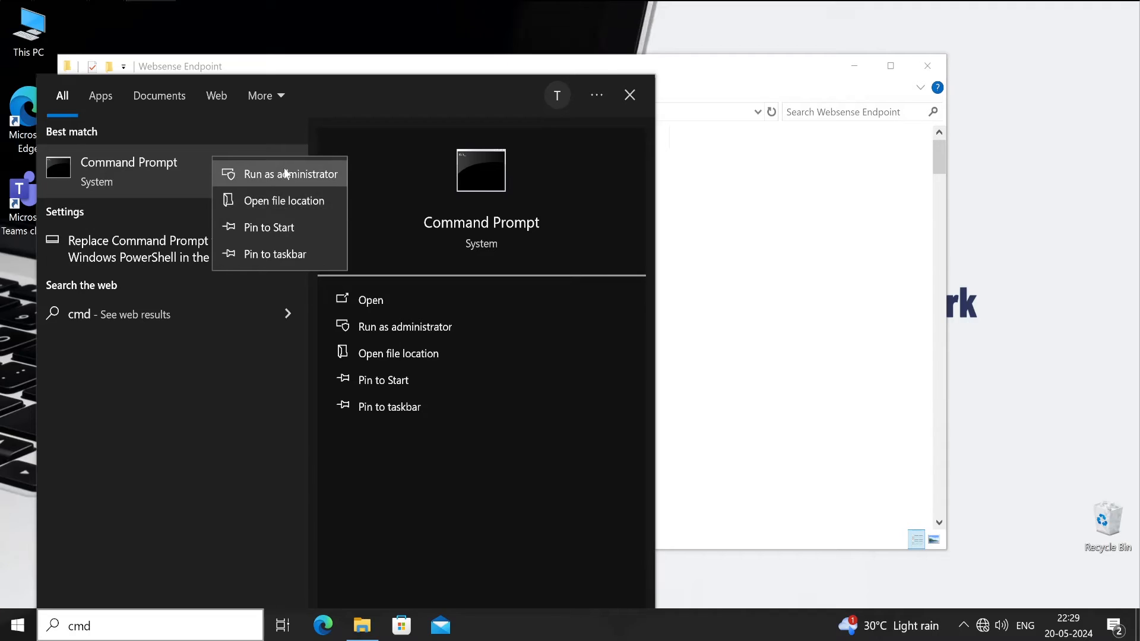
click(291, 173)
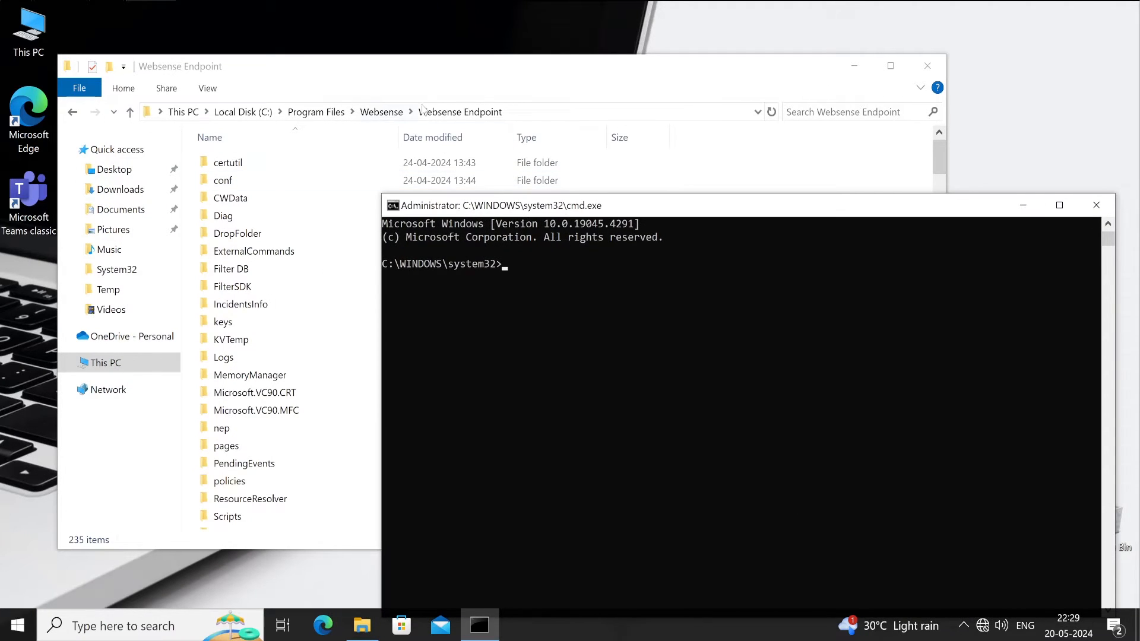
text(cd)
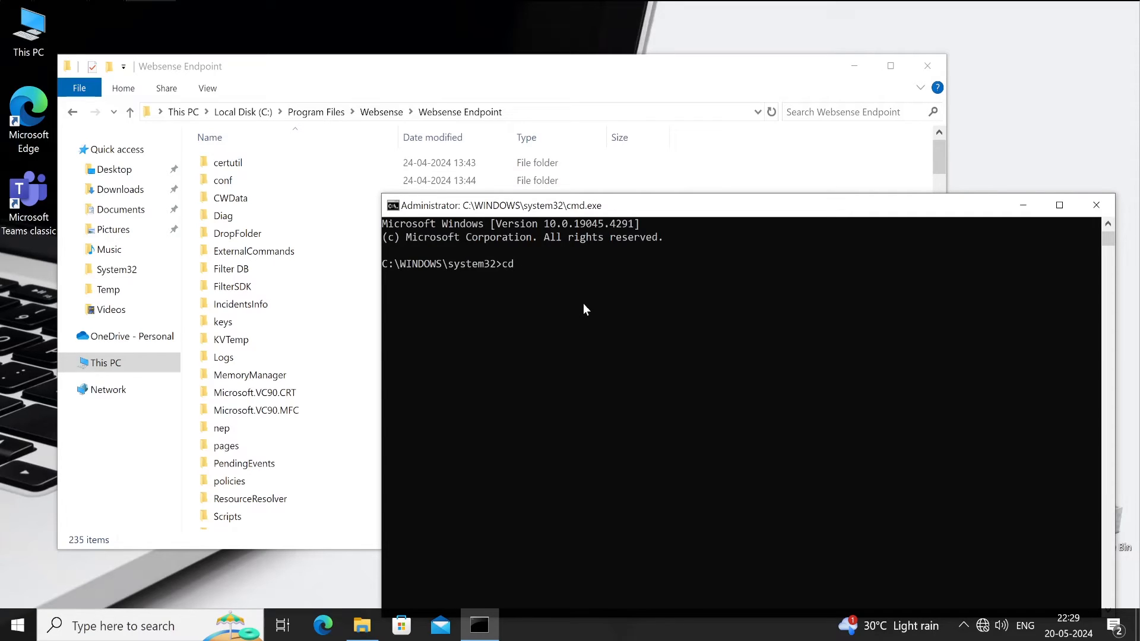
text(C:\Program Files\Websense\Websense Endpoint)
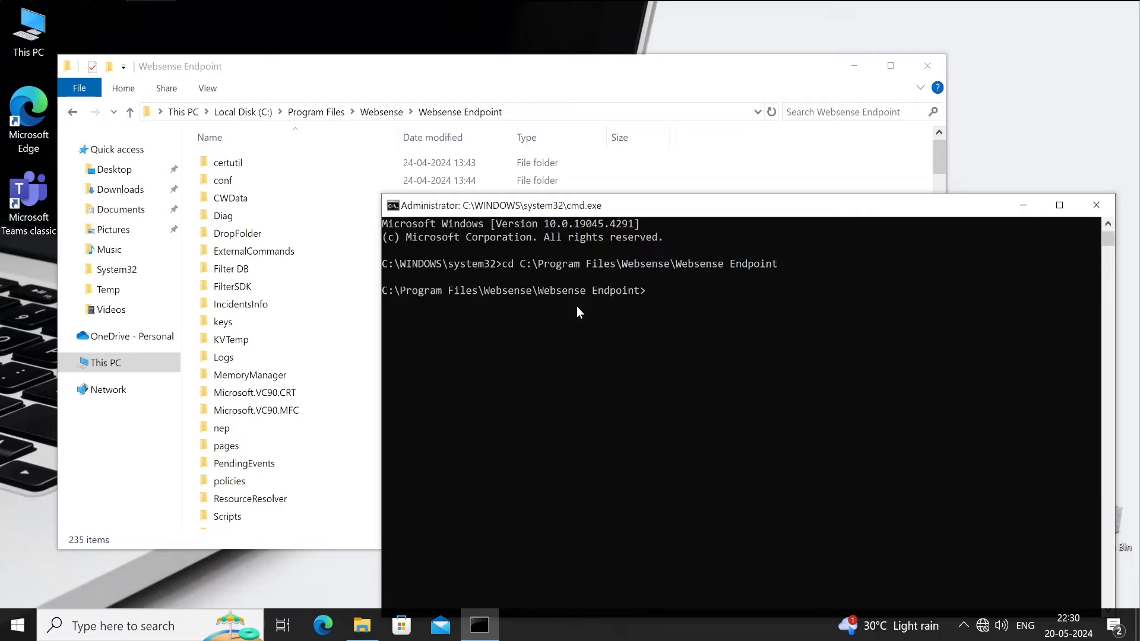
mouse_move(610, 317)
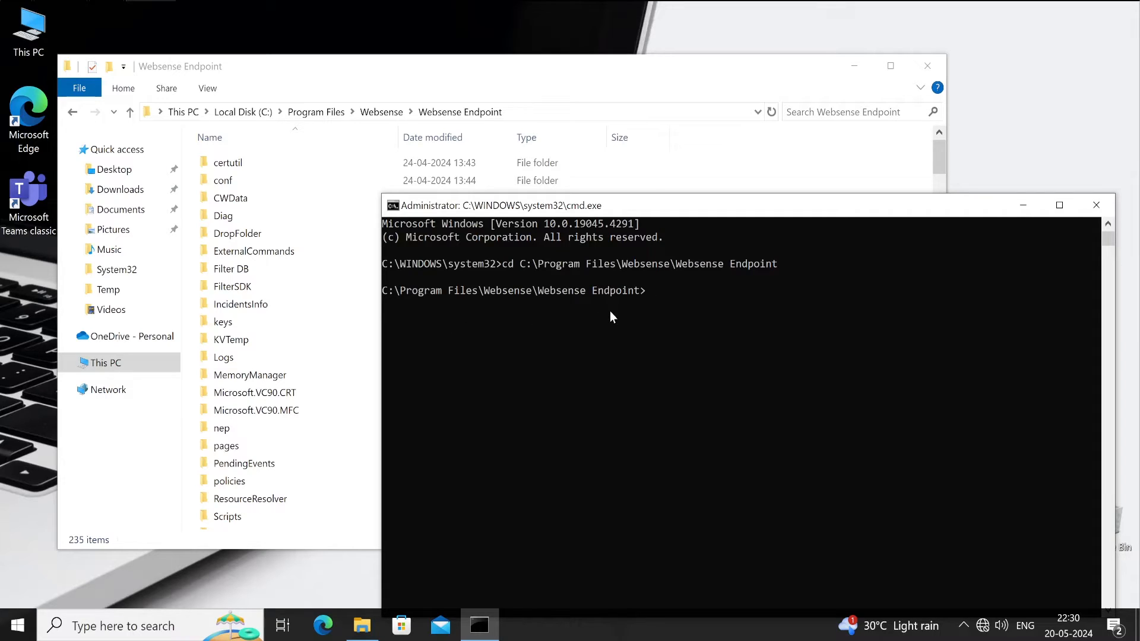
- Enter the WDEUtil -stop wsdlp command to stop the WSDLP service
text(w)
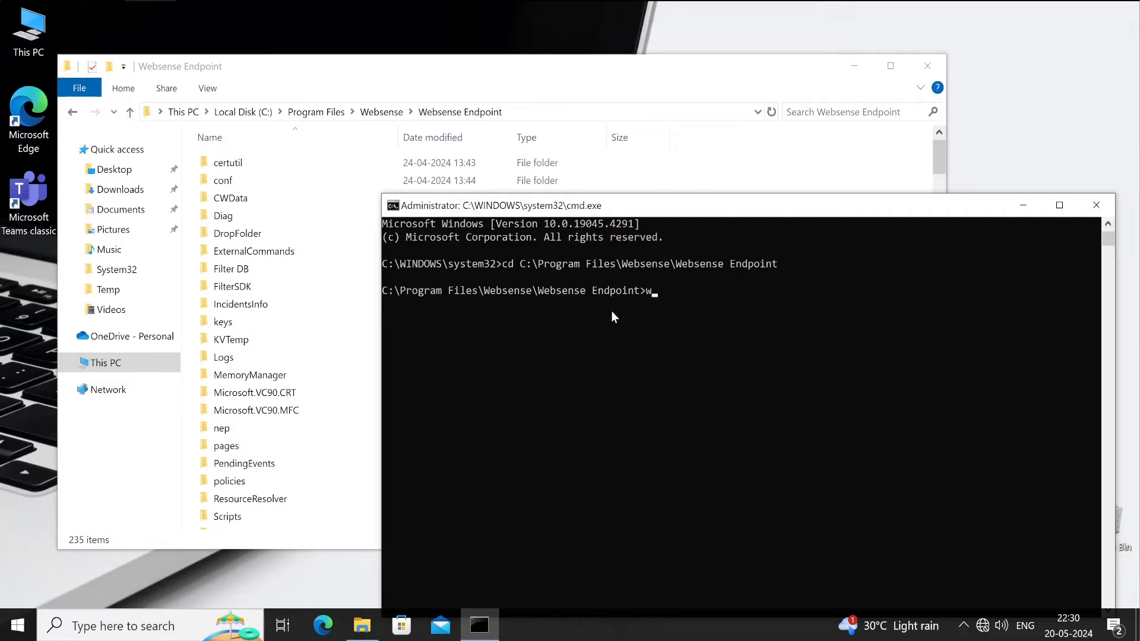
text(DEUtil.ex)
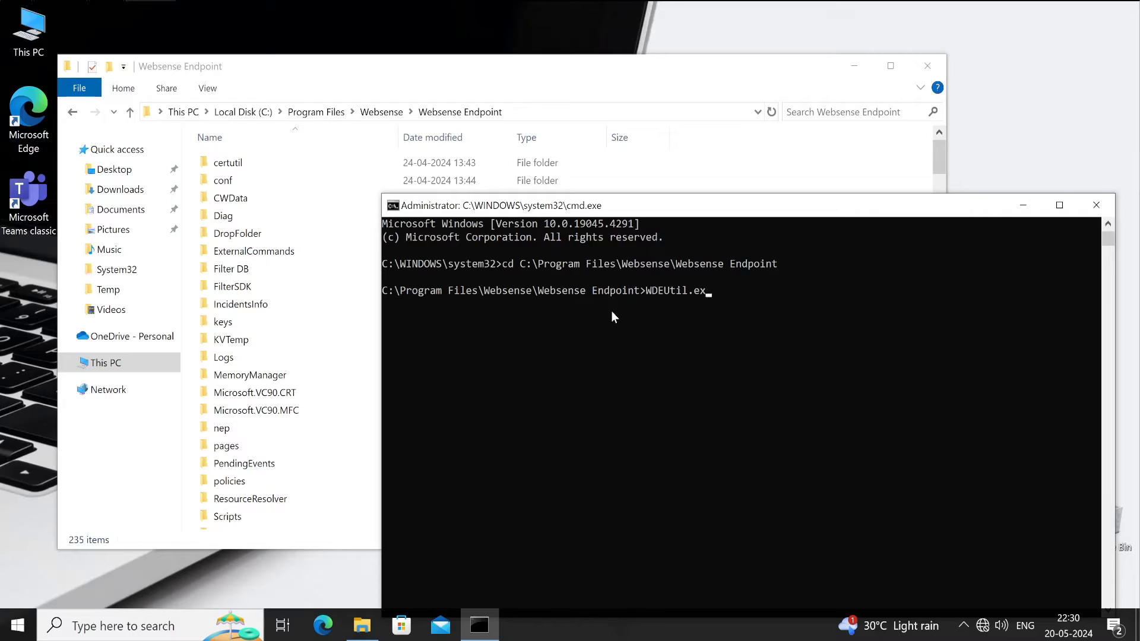
key(Backspace)
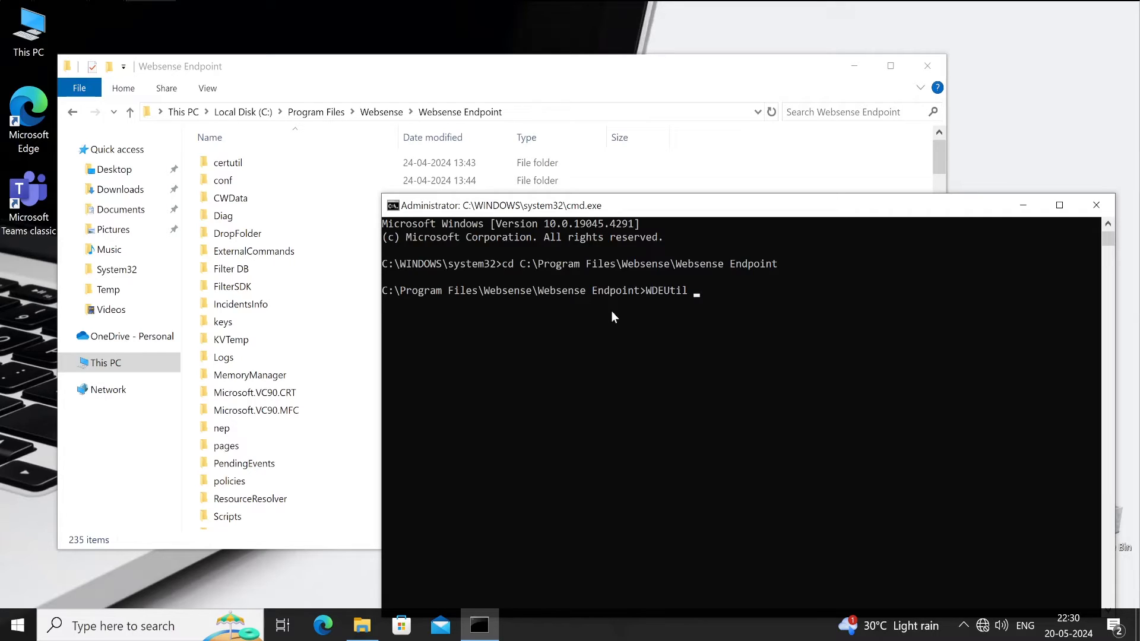
text(-s)
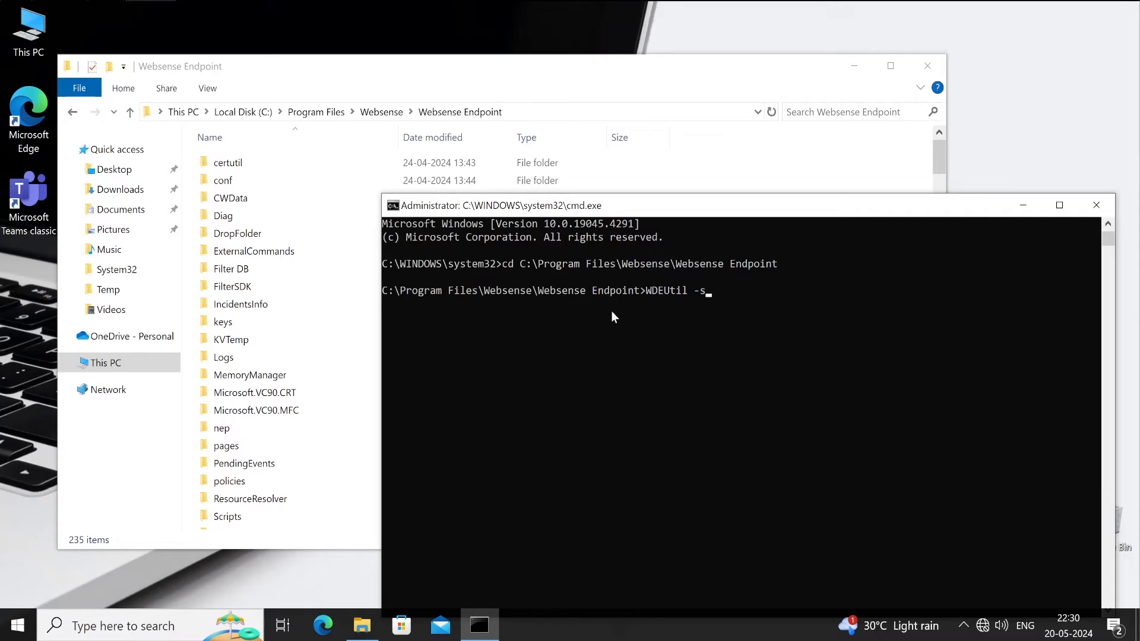
text(top)
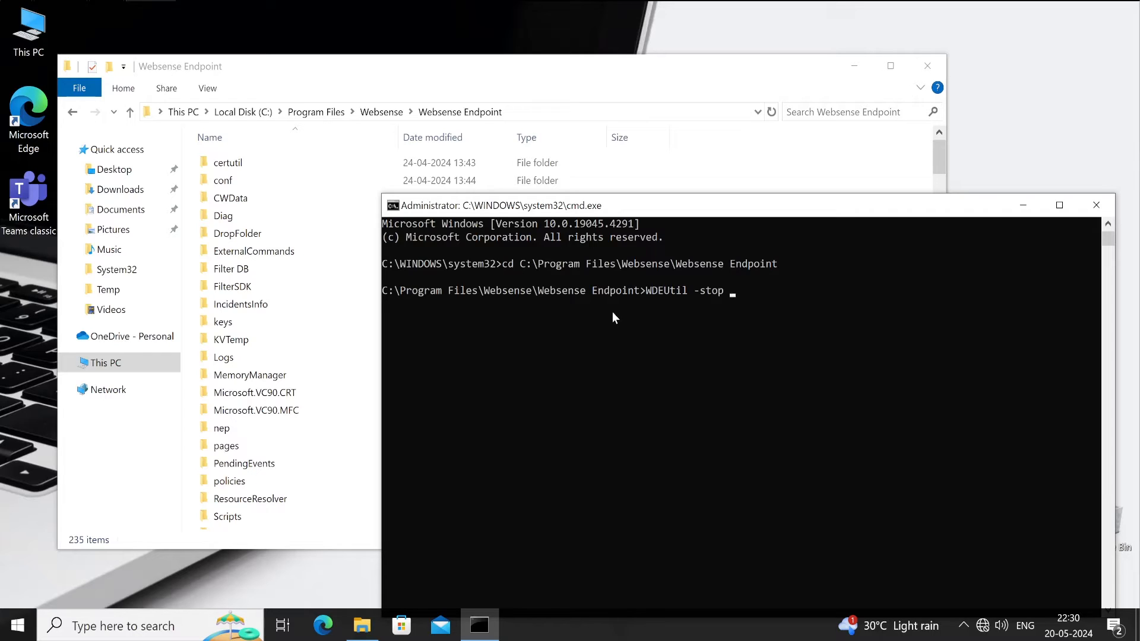
text(wsdlp)
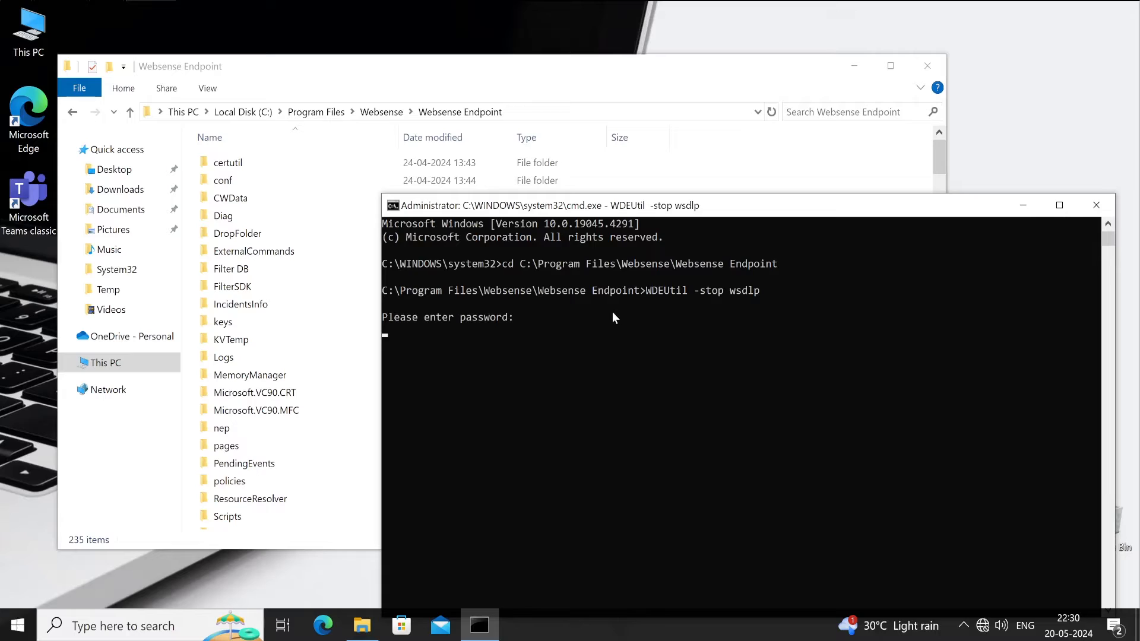
mouse_move(513, 322)
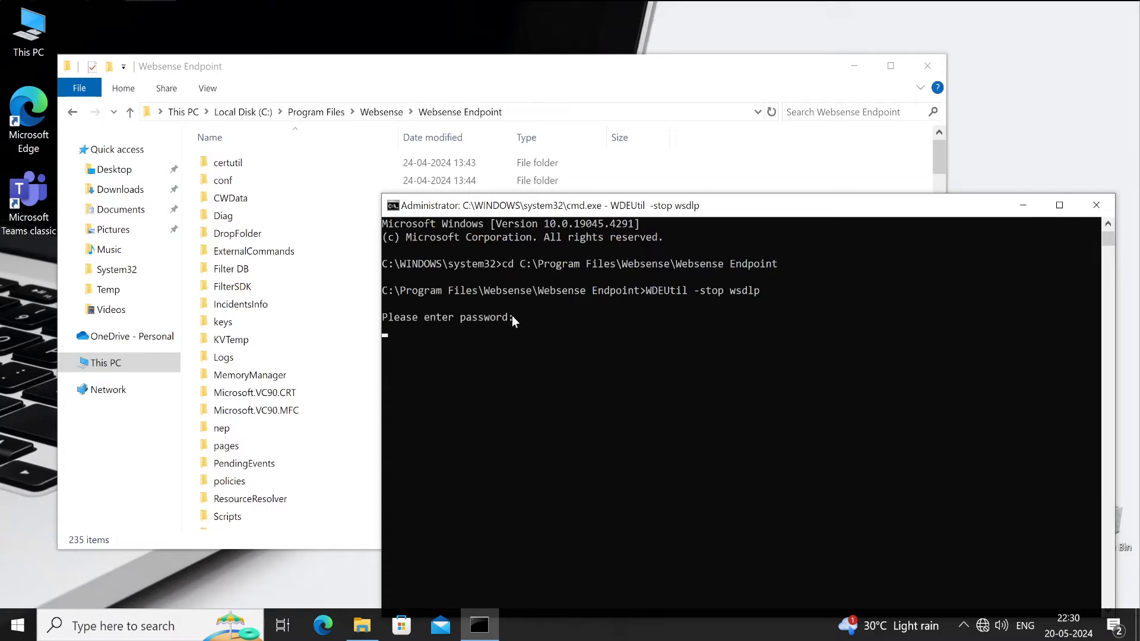
- Supply the admin password in the console so the WSDLP service stops
click(223, 357)
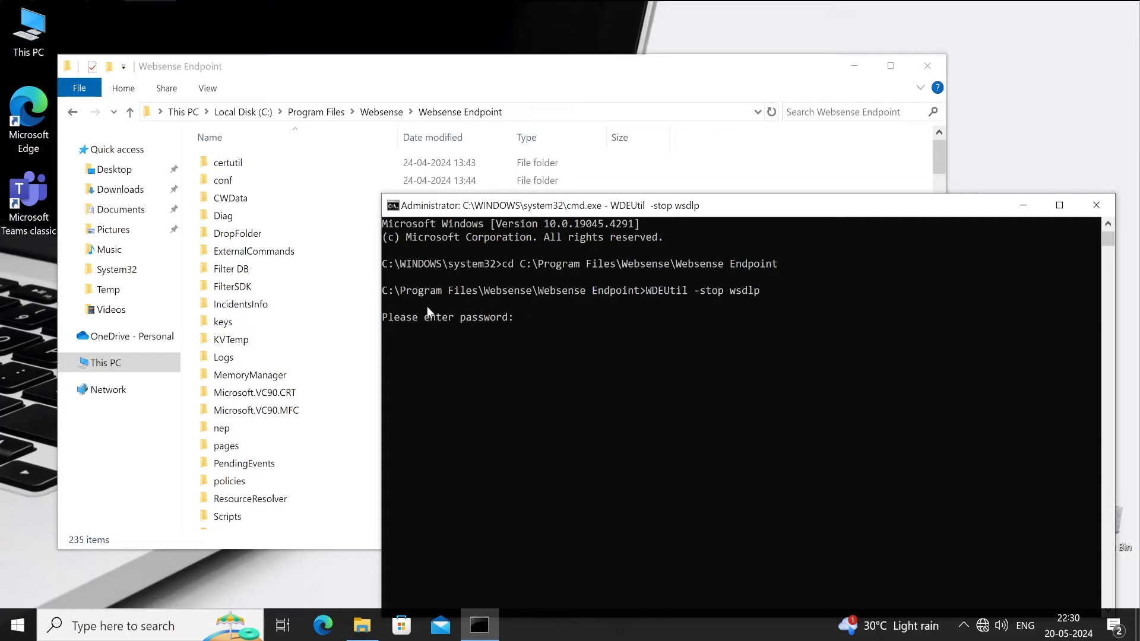
mouse_move(652, 323)
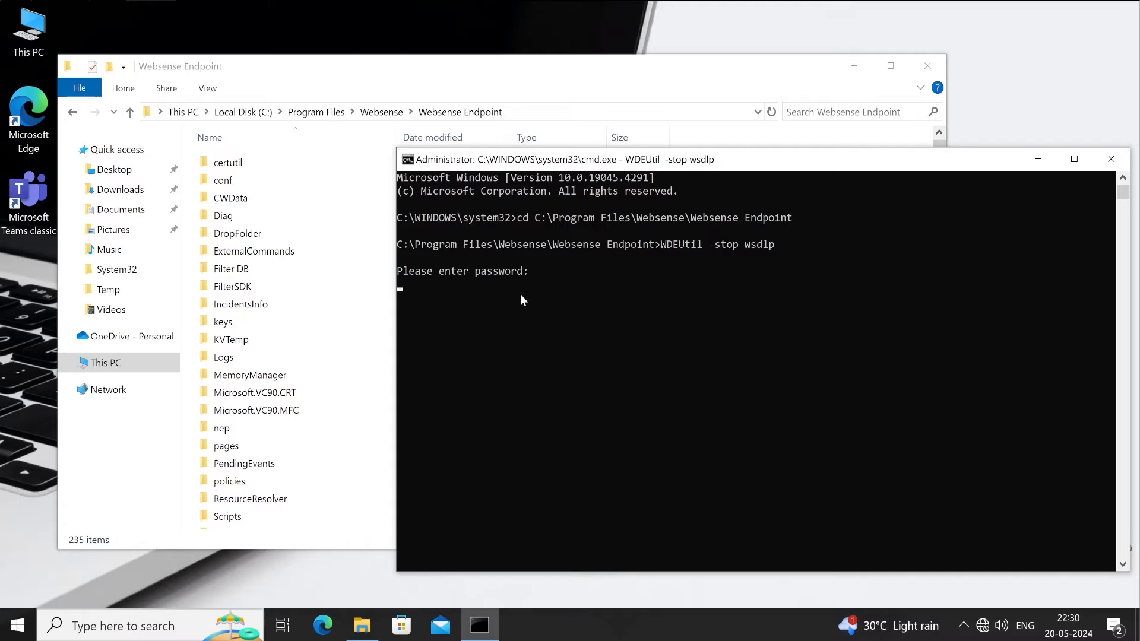
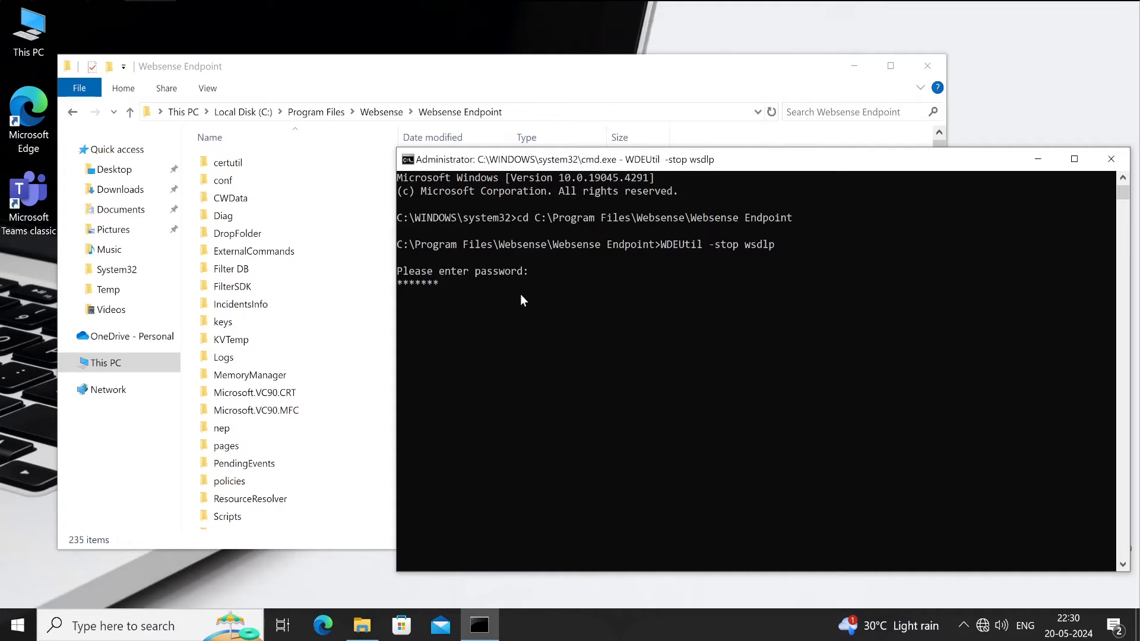
click(963, 626)
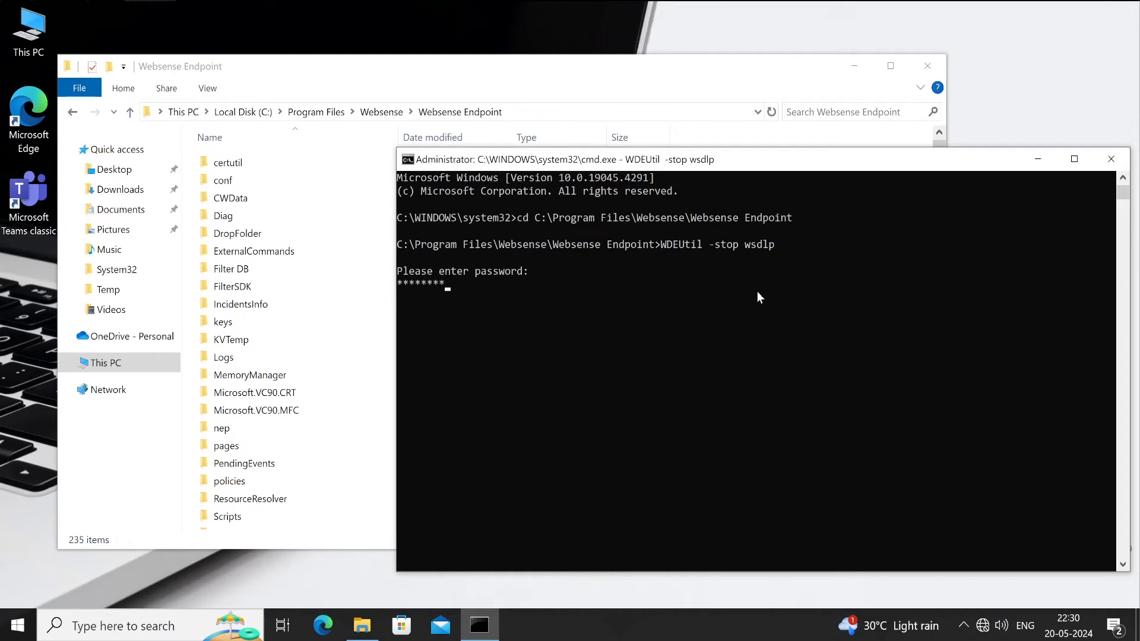
key(enter)
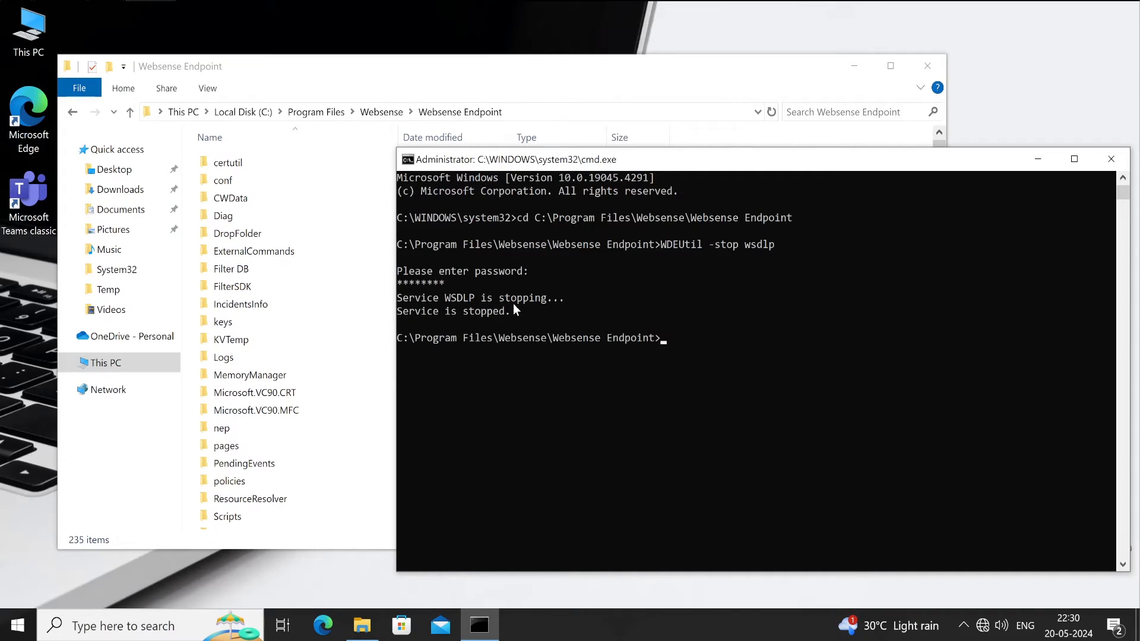
mouse_move(963, 626)
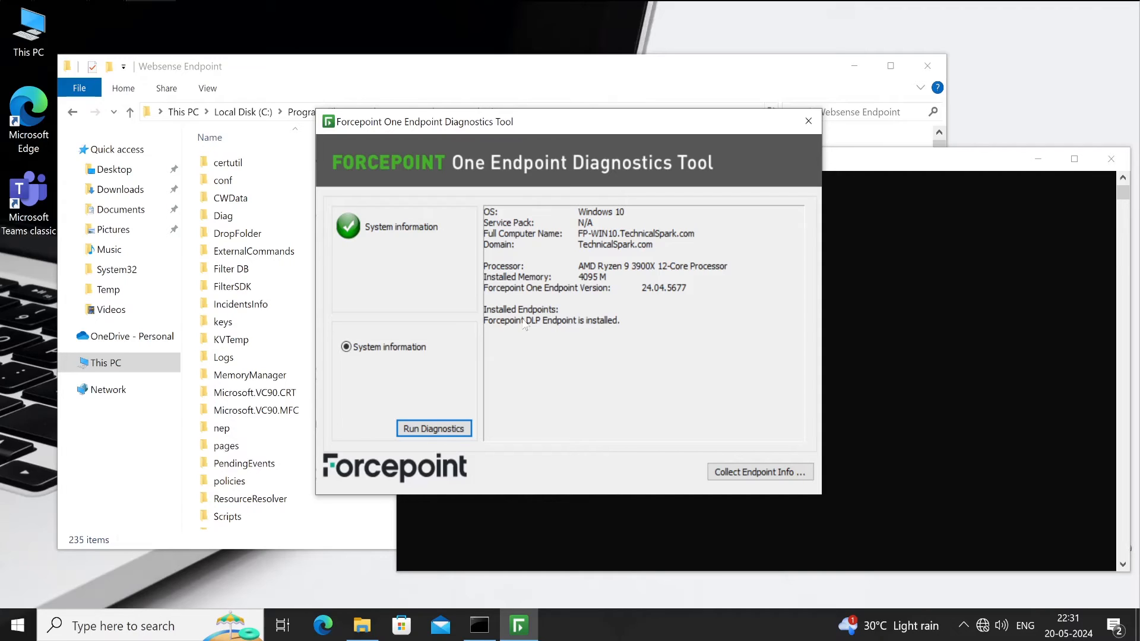
mouse_move(715, 137)
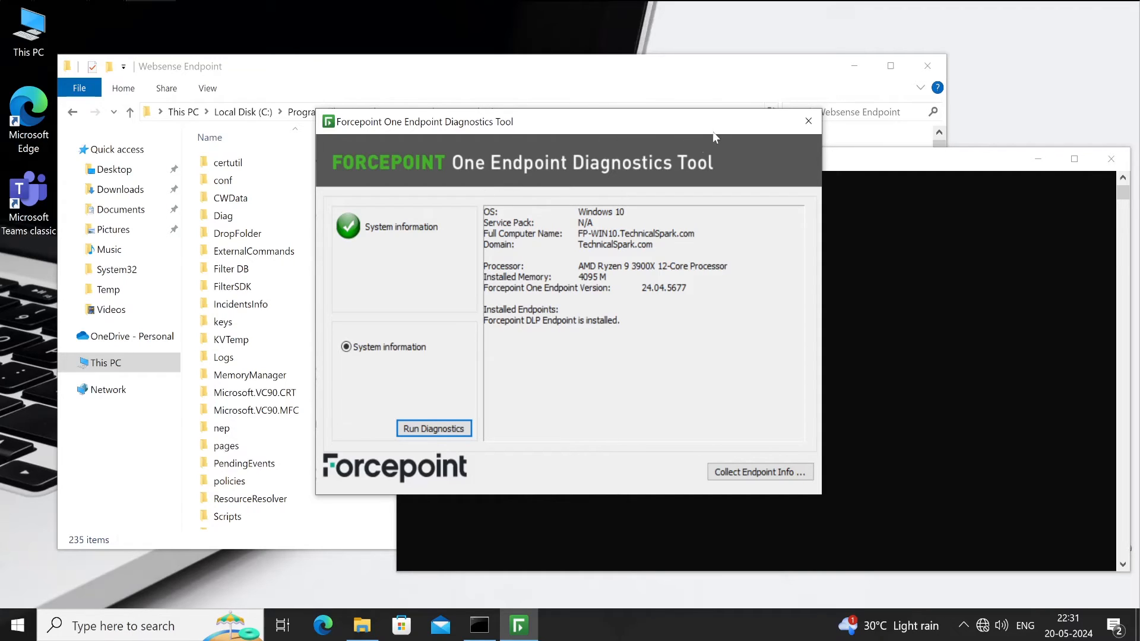
mouse_move(807, 121)
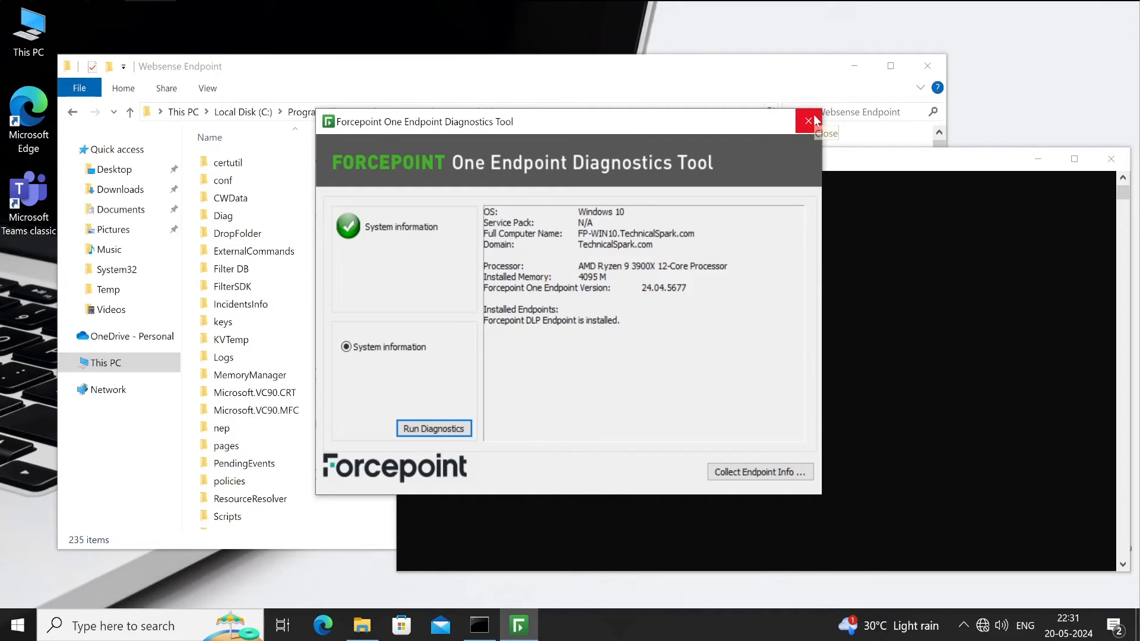
- Close the Forcepoint One Endpoint Diagnostics Tool window
click(807, 121)
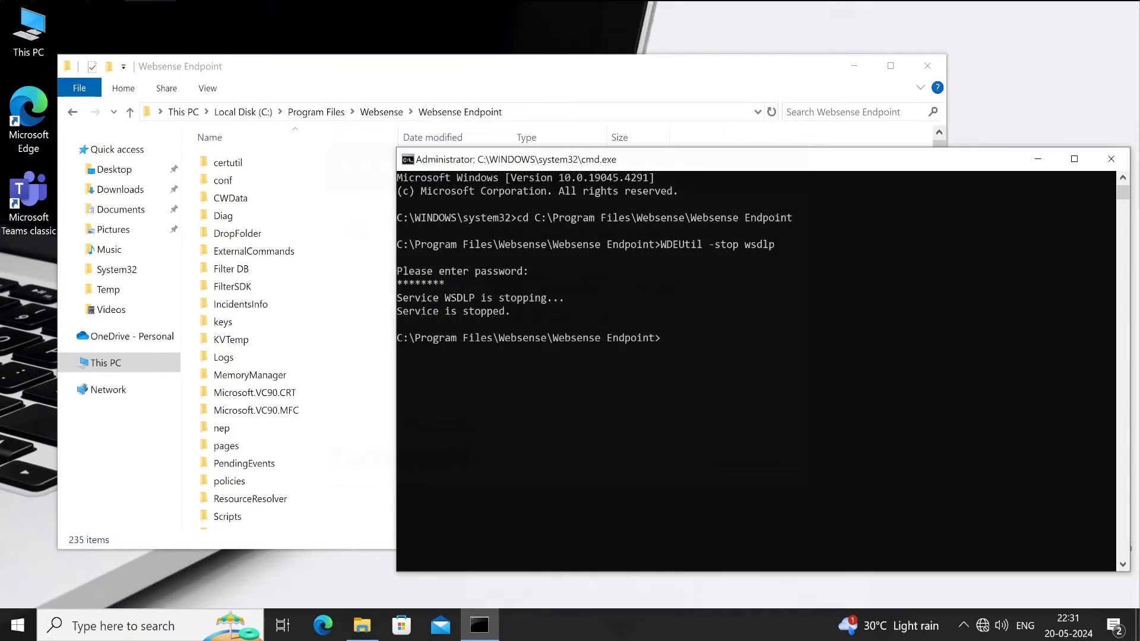
- Run WDEUtil -start wsdlp, then bring up the DLP Endpoint agent showing Enabled
text(WDEUtil -stop wsdlp)
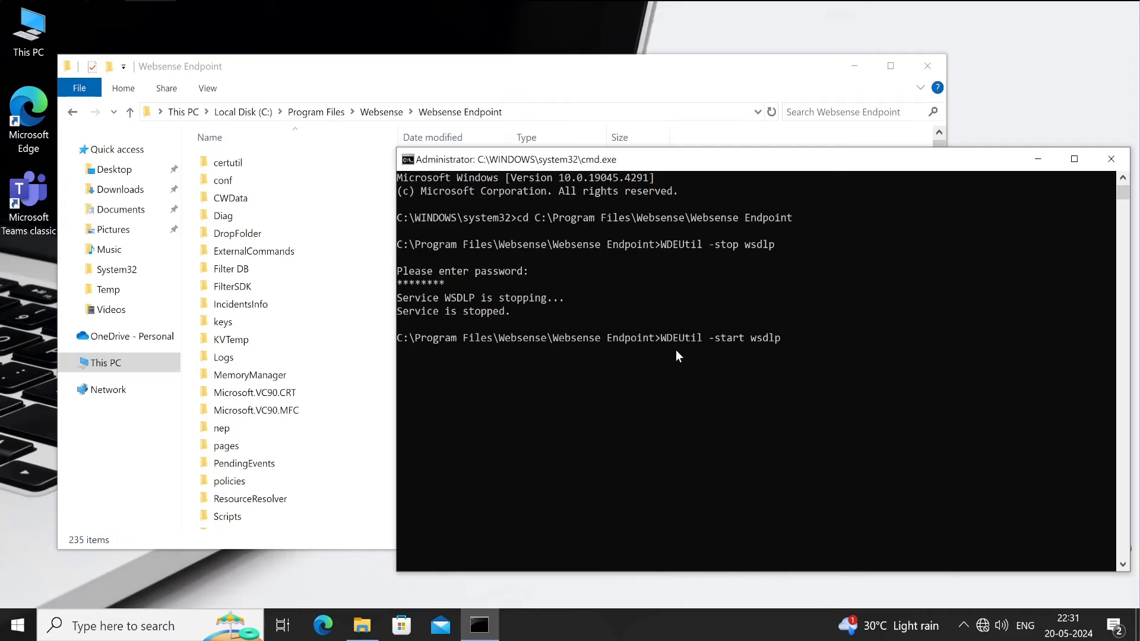
mouse_move(781, 349)
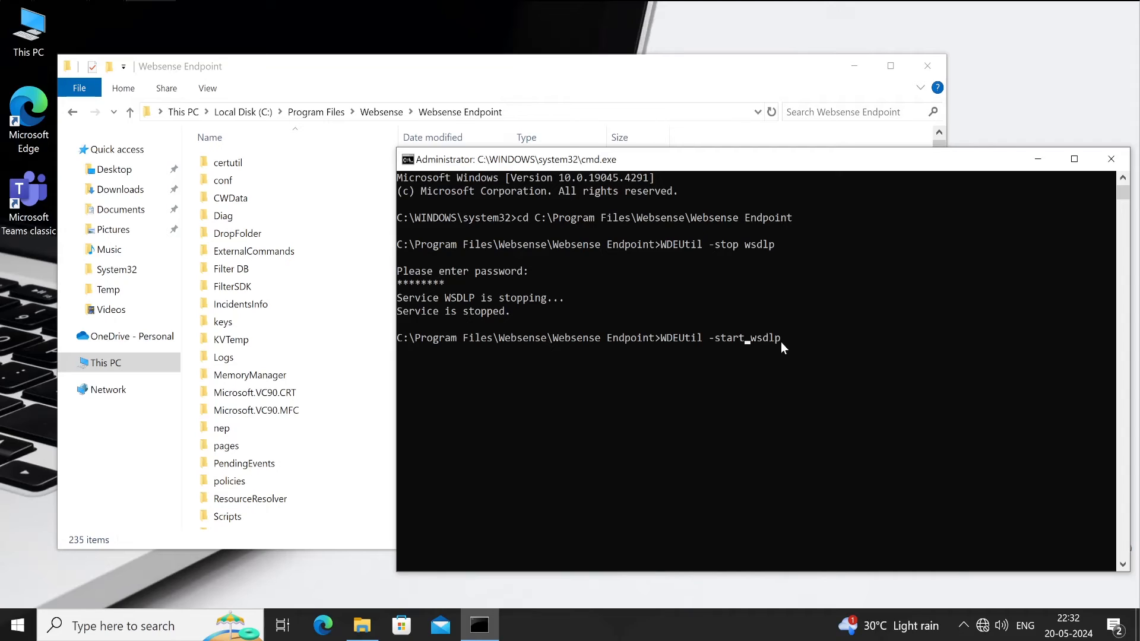
key(enter)
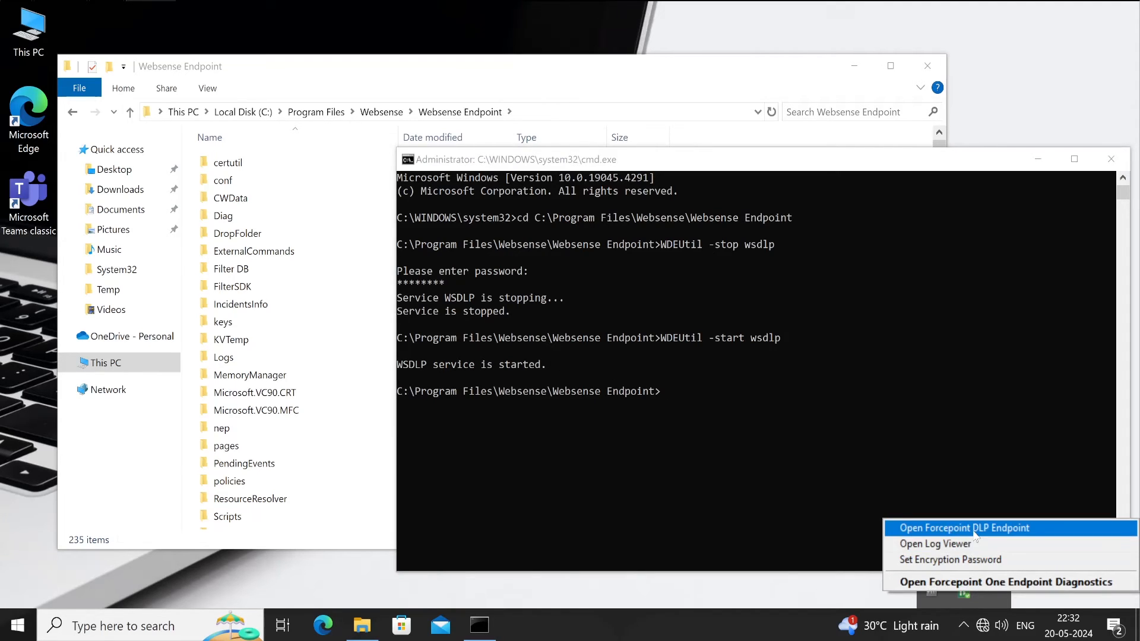
click(963, 527)
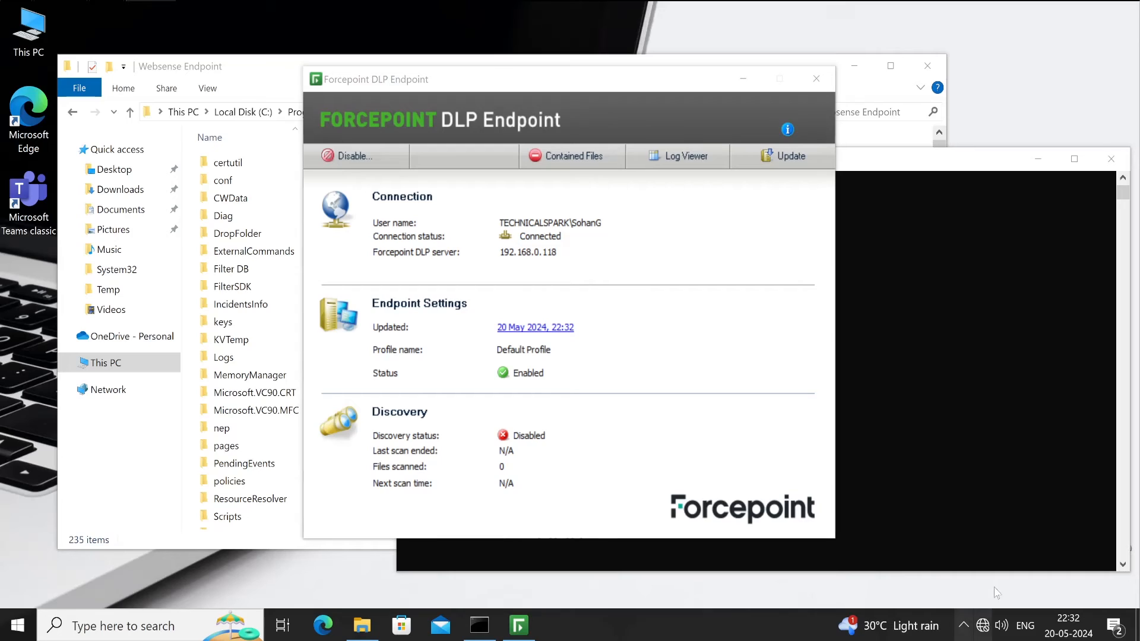
mouse_move(963, 588)
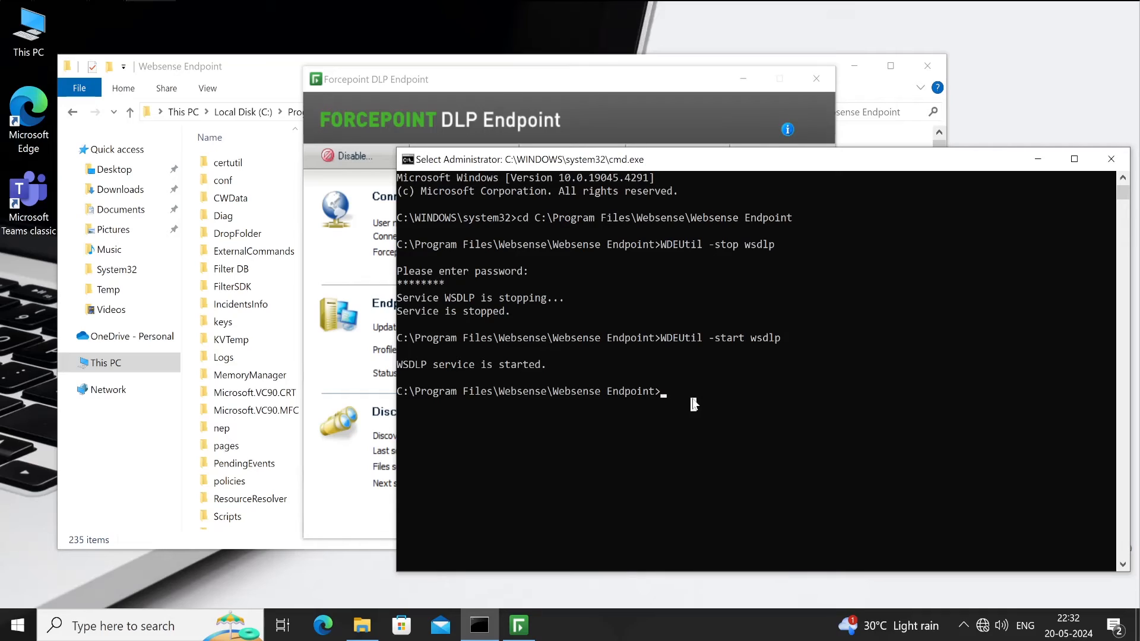
- Rework the recalled command into WDEUtil -stop all and enter the admin password
text(WDEUtil -start wsdlp)
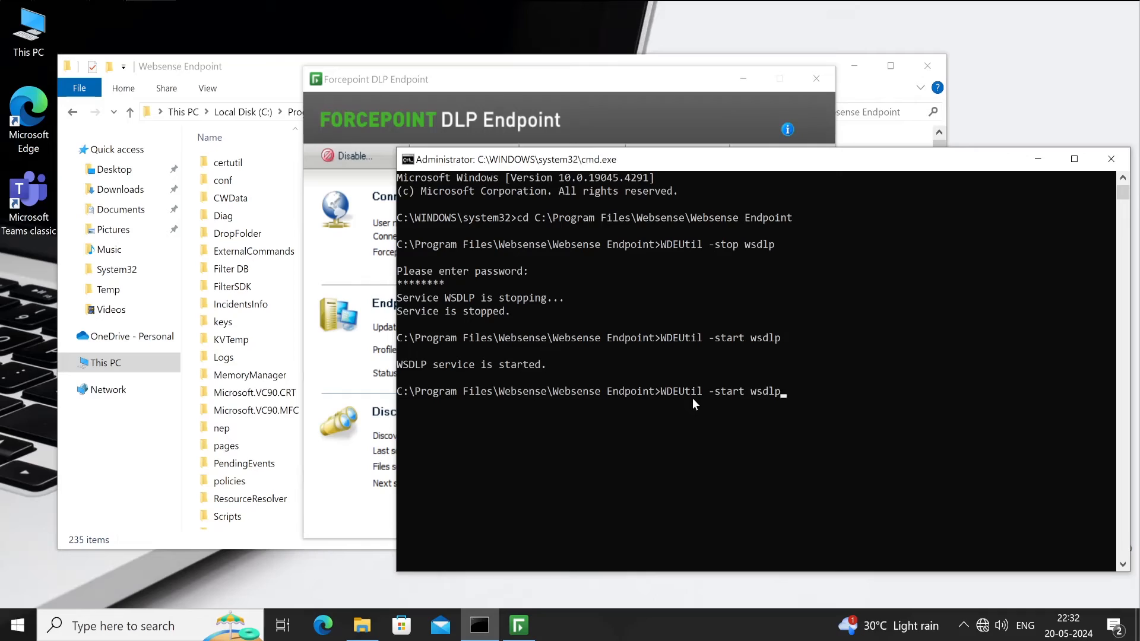
key(Backspace)
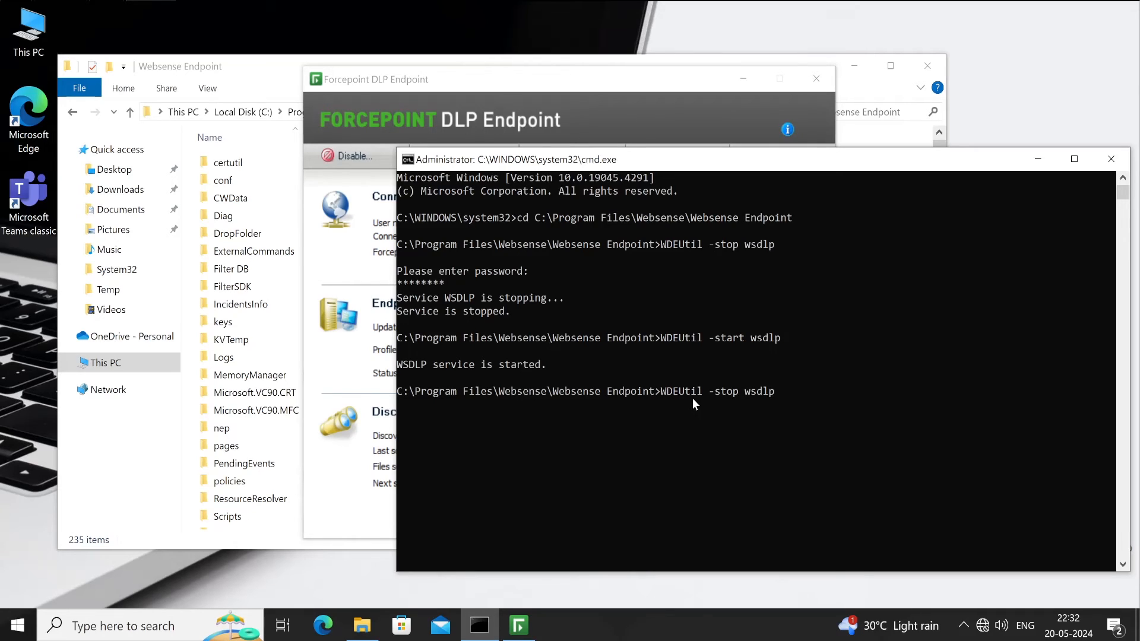
text(a)
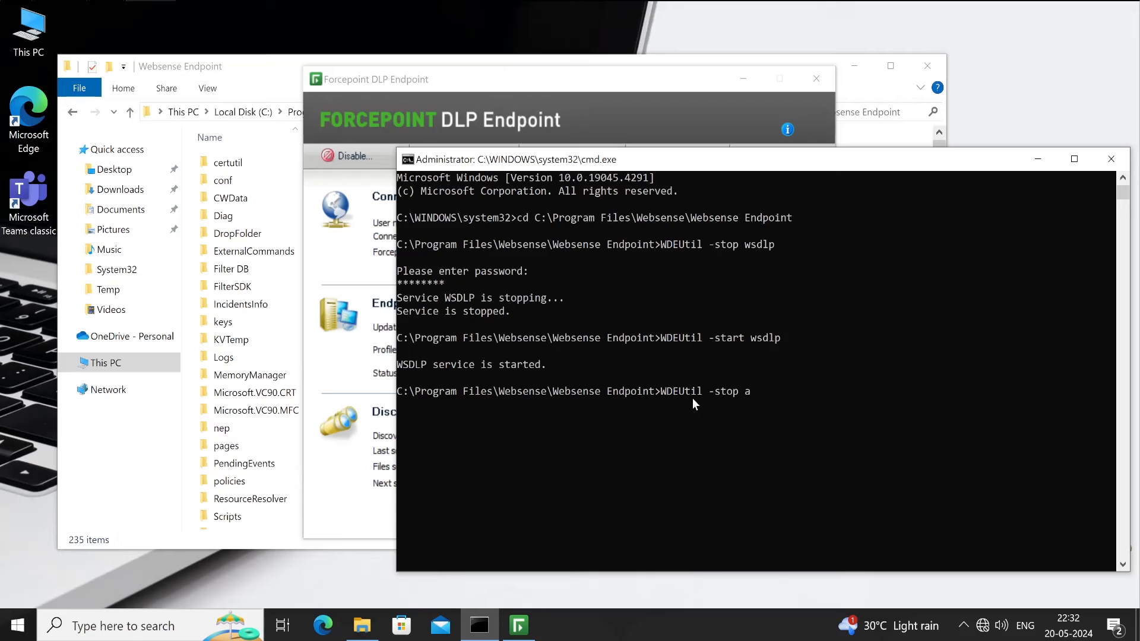
text(ll)
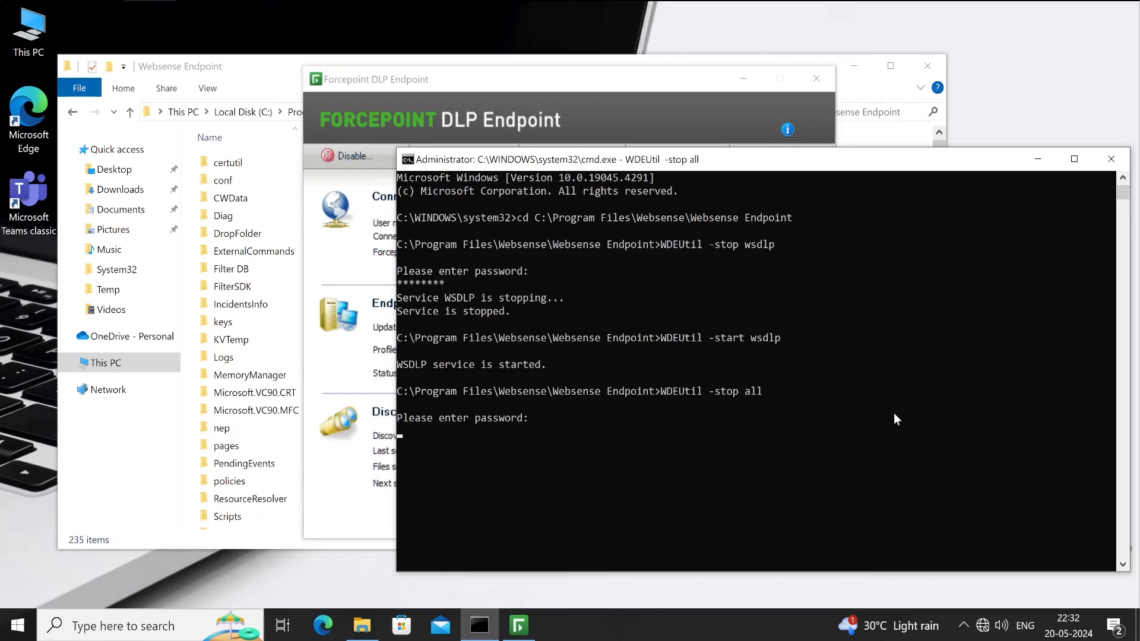
text(**)
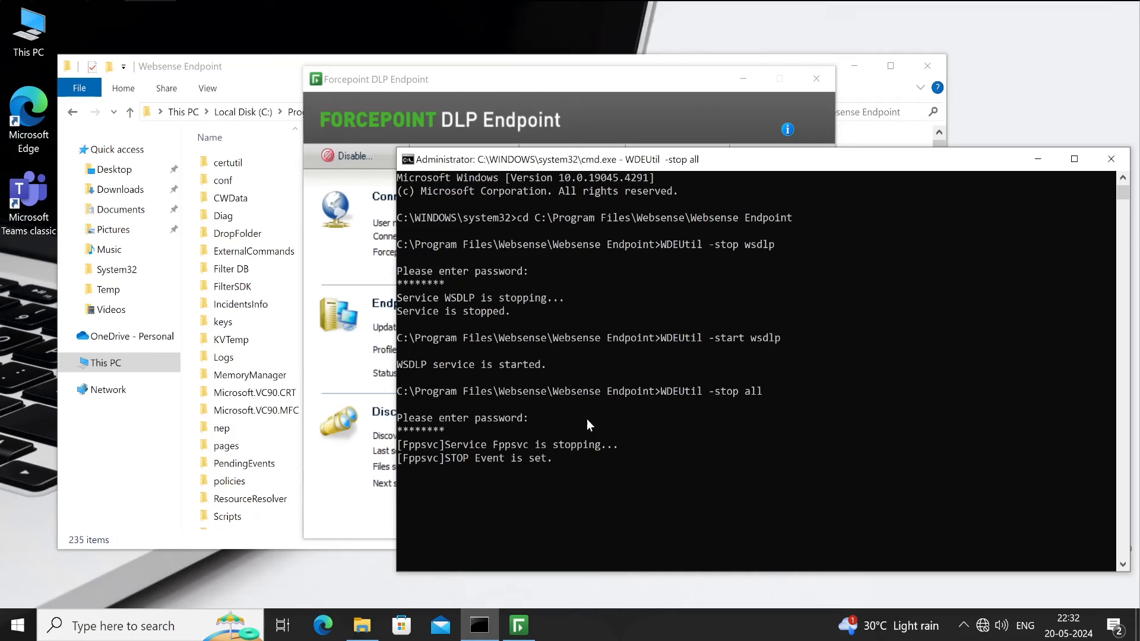
mouse_move(407, 449)
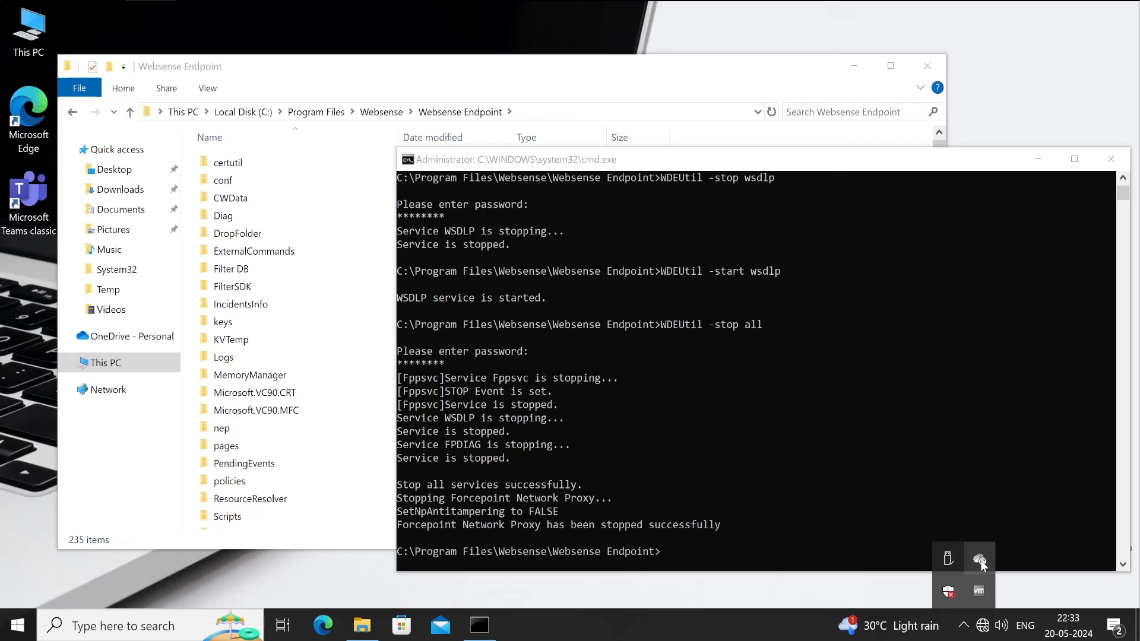
mouse_move(705, 551)
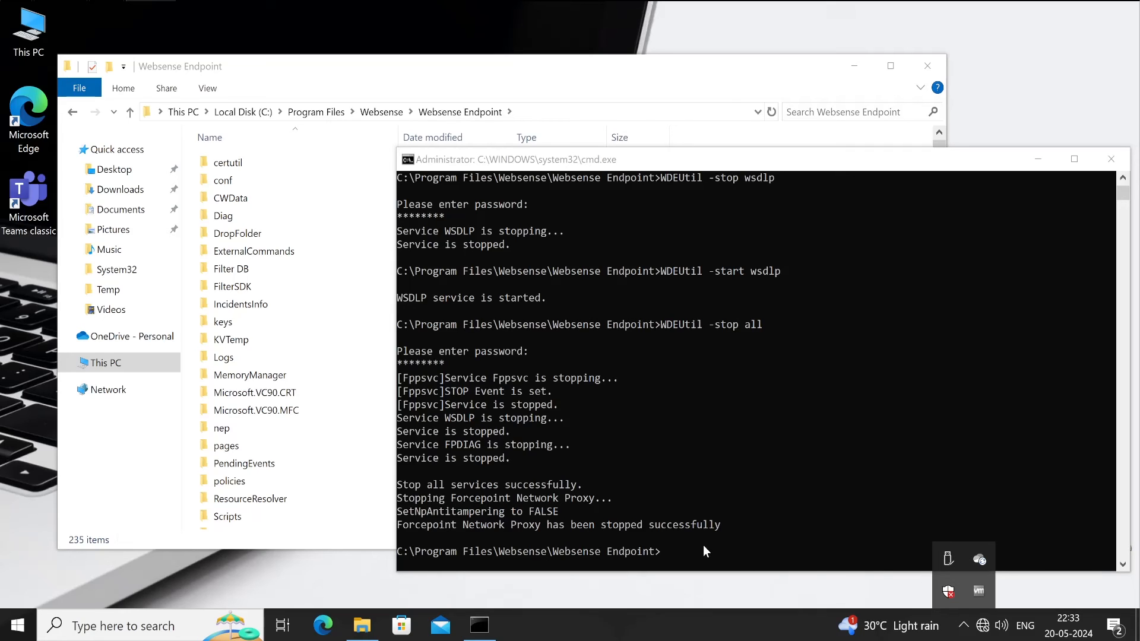
- Run WDEUtil -start all, then view the agent status from the tray and close the window
text(WDEUtil -stop all)
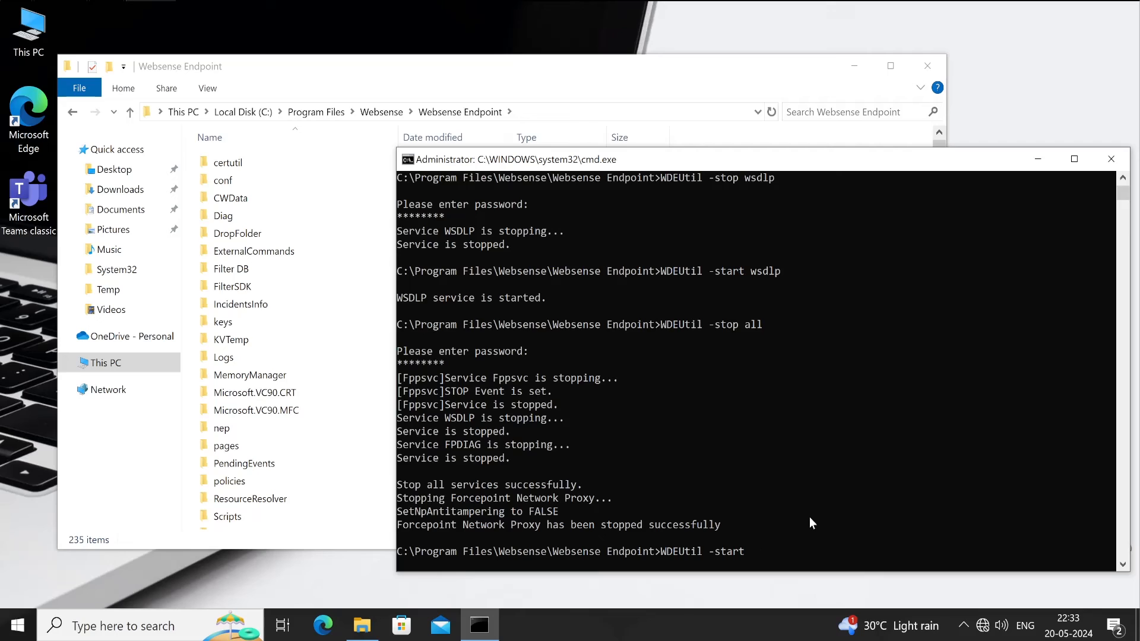
text(all)
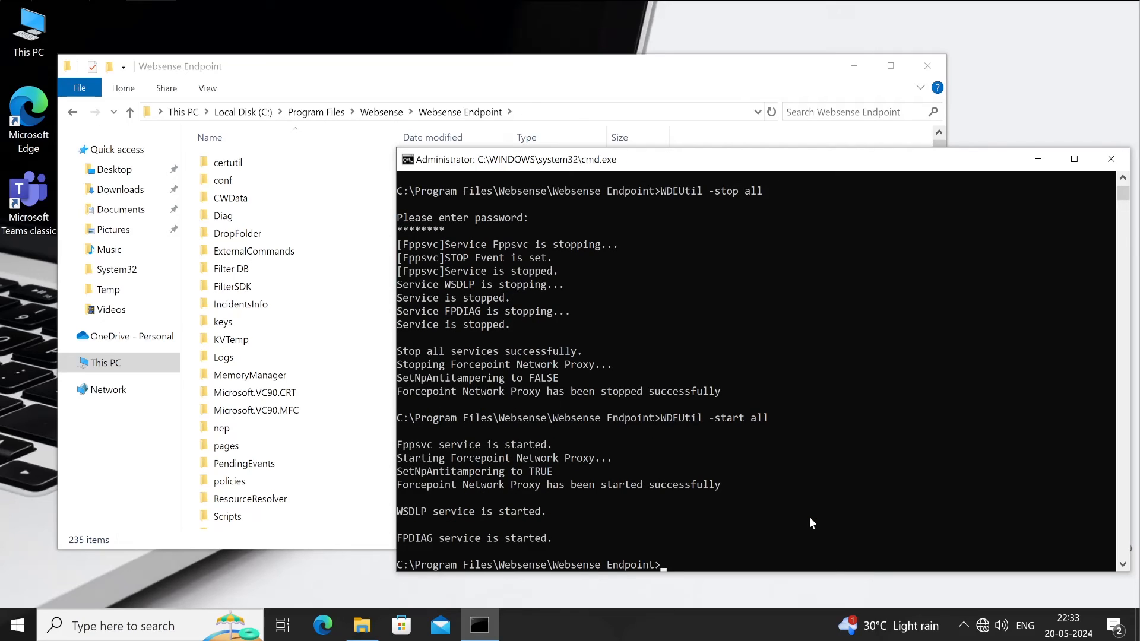
click(963, 625)
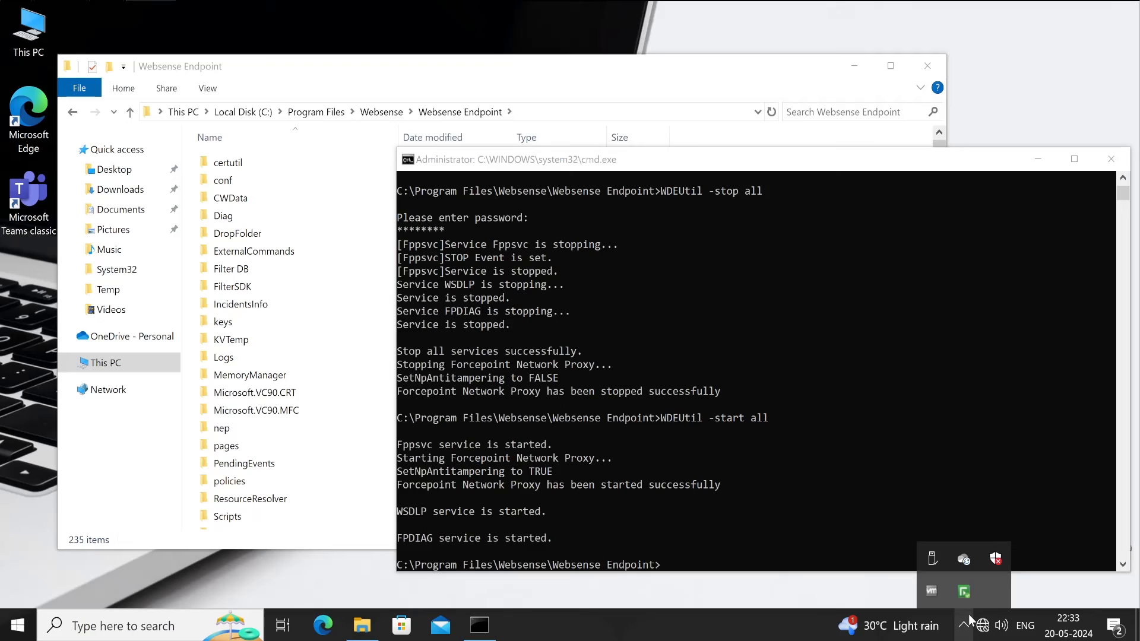
mouse_move(962, 591)
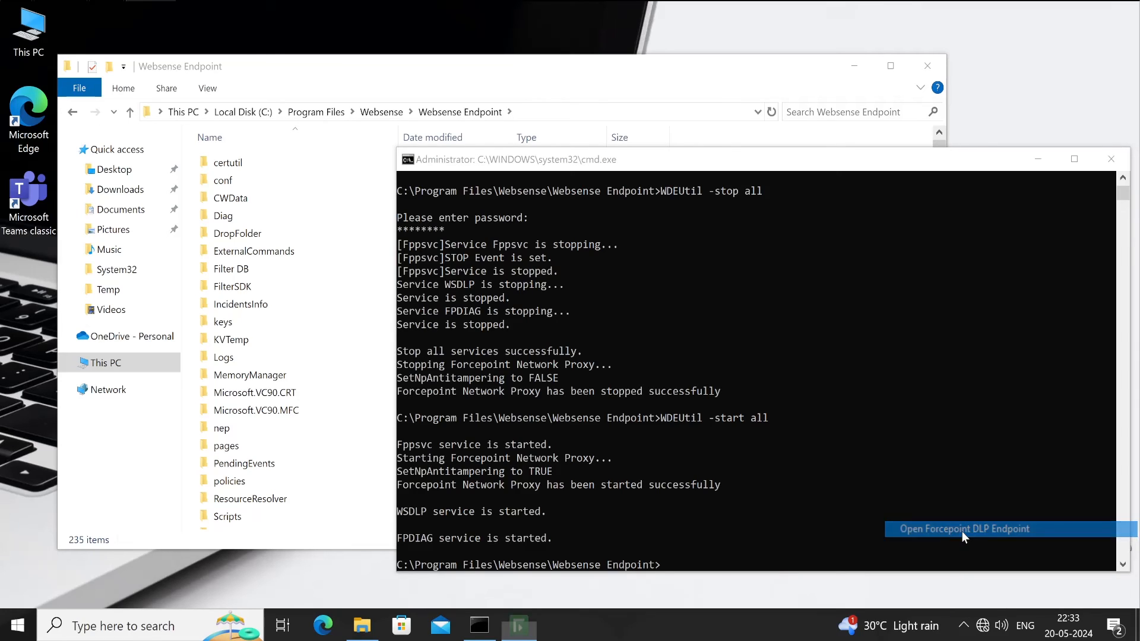
click(963, 528)
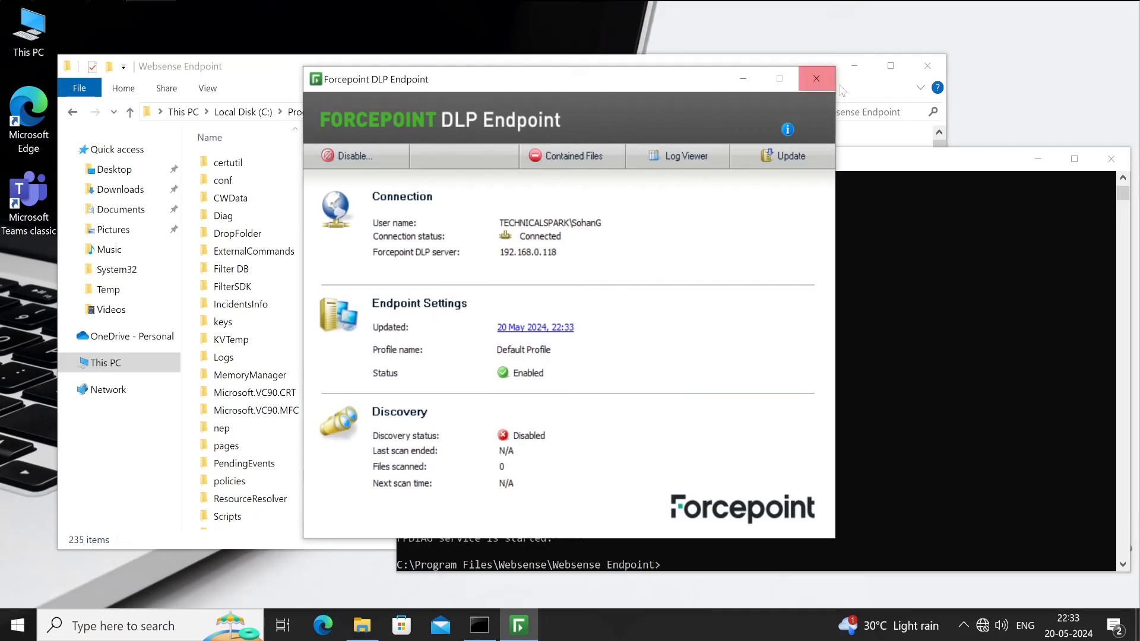
click(816, 79)
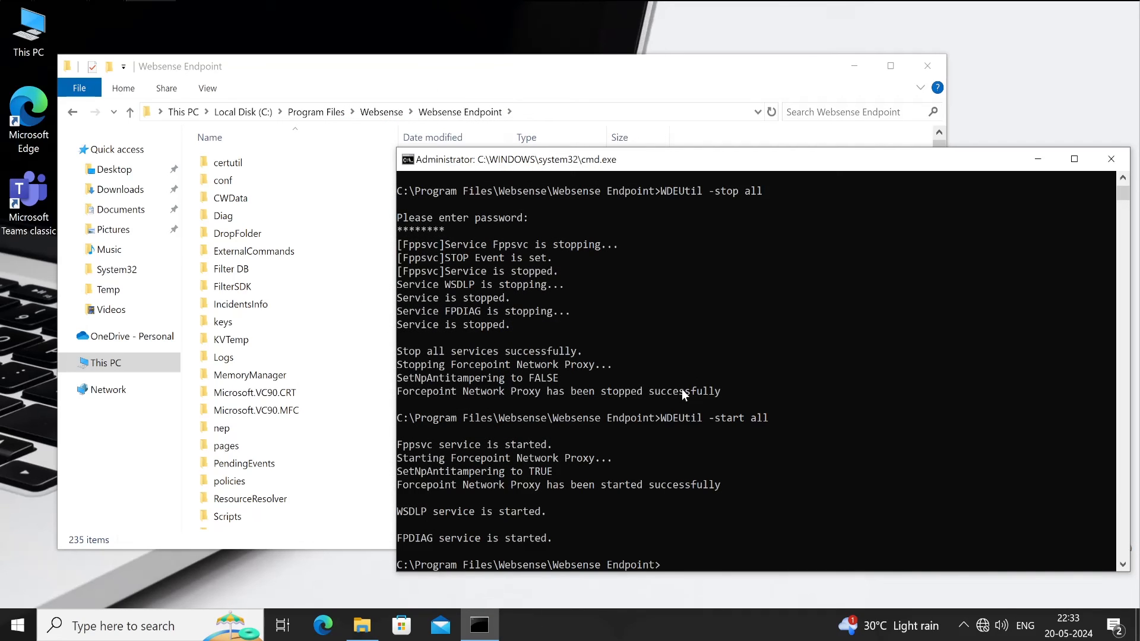
mouse_move(670, 393)
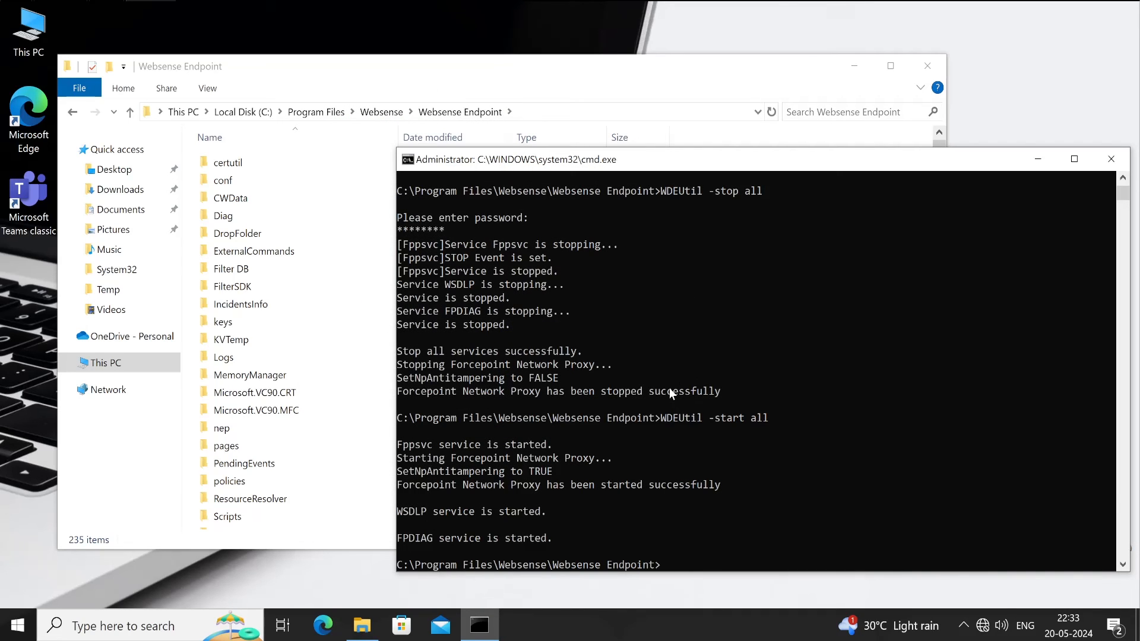
mouse_move(836, 329)
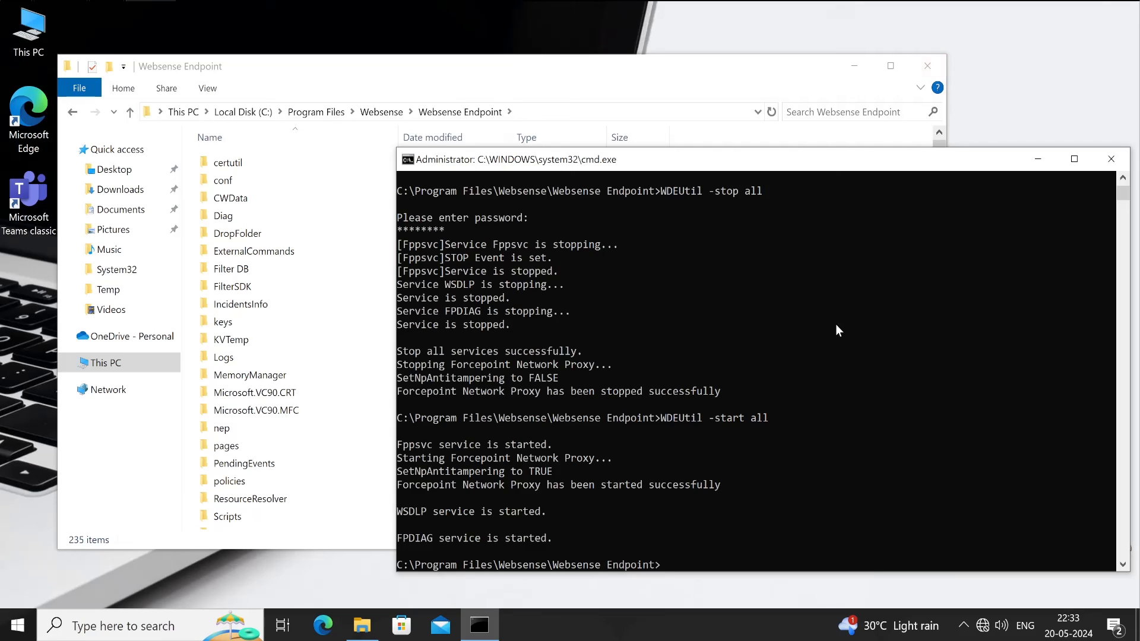
mouse_move(723, 325)
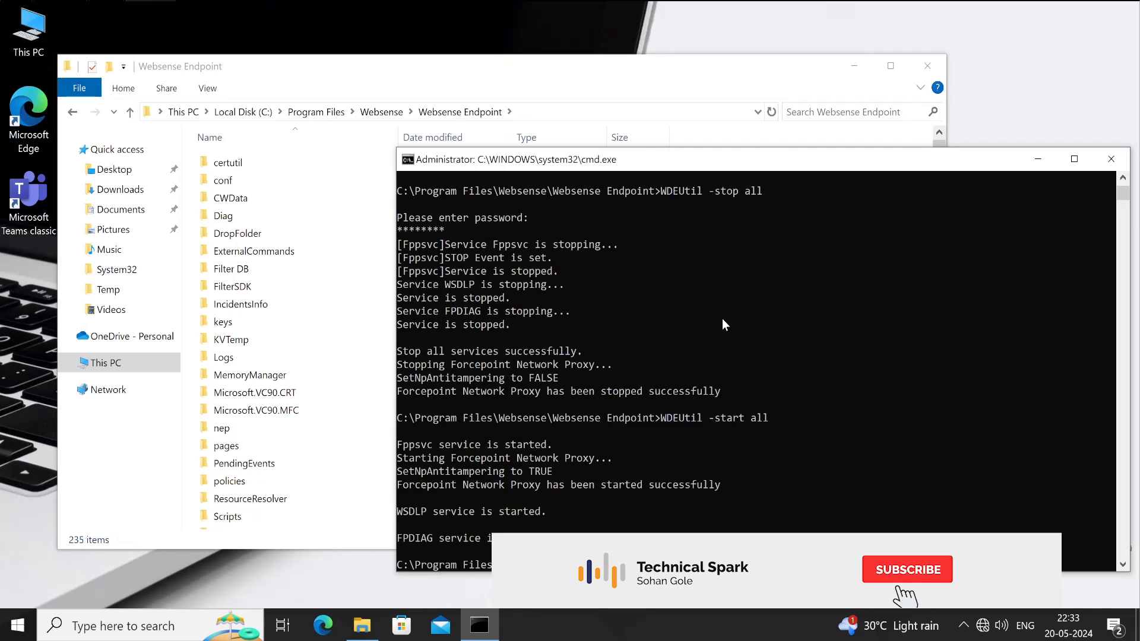
- Close the Websense Endpoint folder window and centre the admin Command Prompt
click(905, 569)
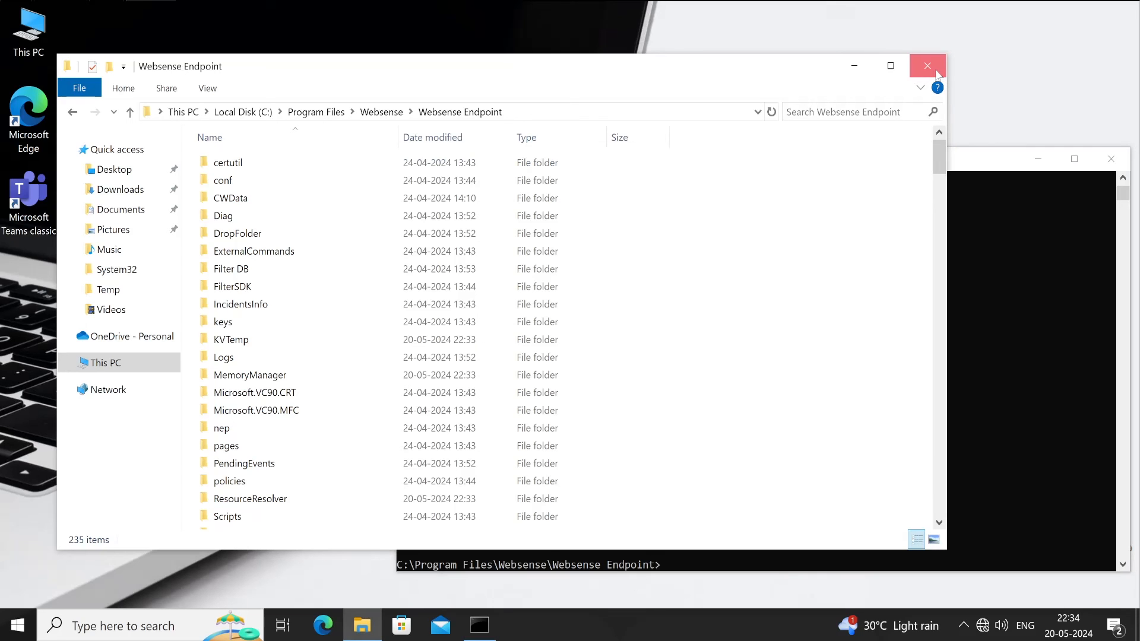
click(928, 65)
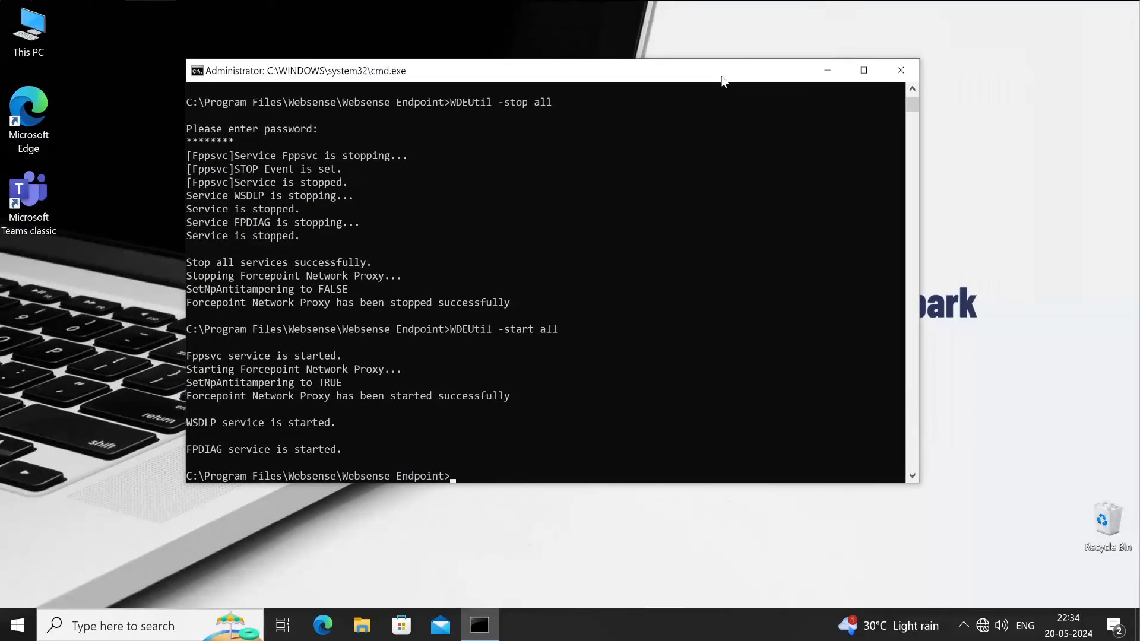
drag(723, 70, 730, 75)
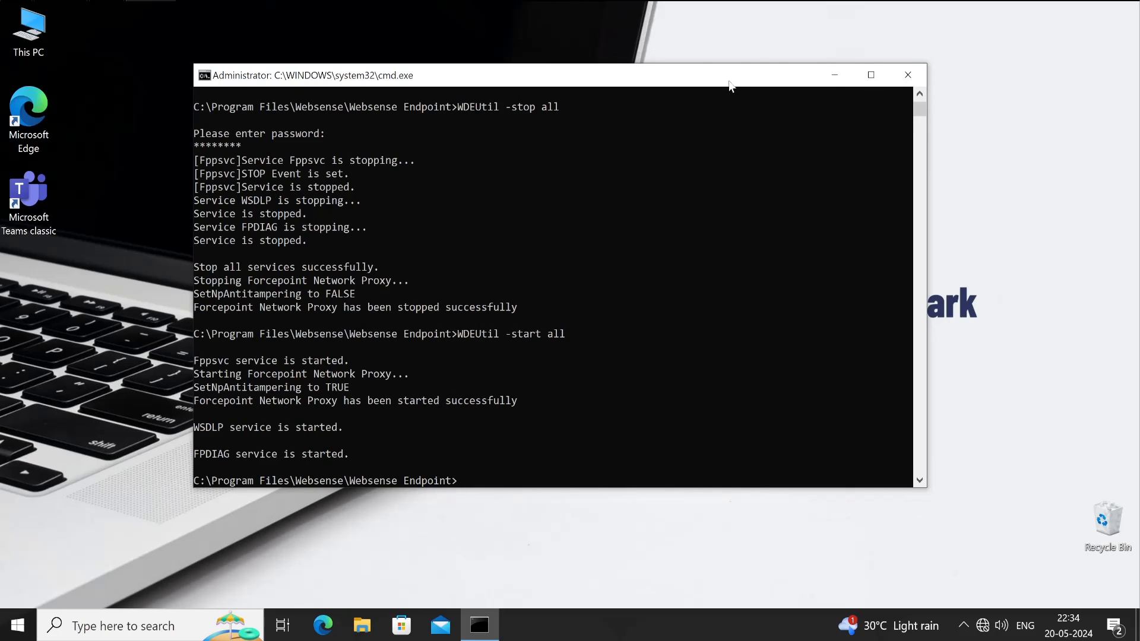